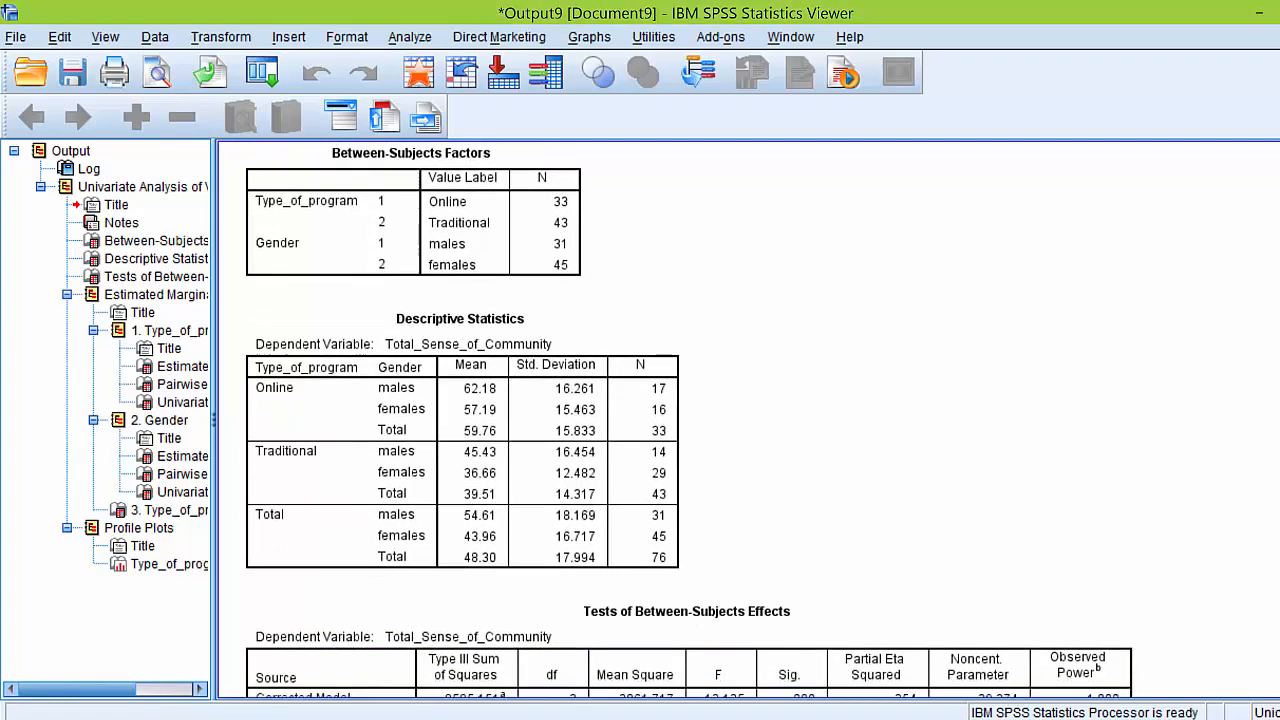
Scroll past Descriptive Statistics to the Tests of Between-Subjects Effects showing Gender F = 3.823, p = .054.
{"action": "scroll", "scroll_direction": "down", "scroll_amount": 3}
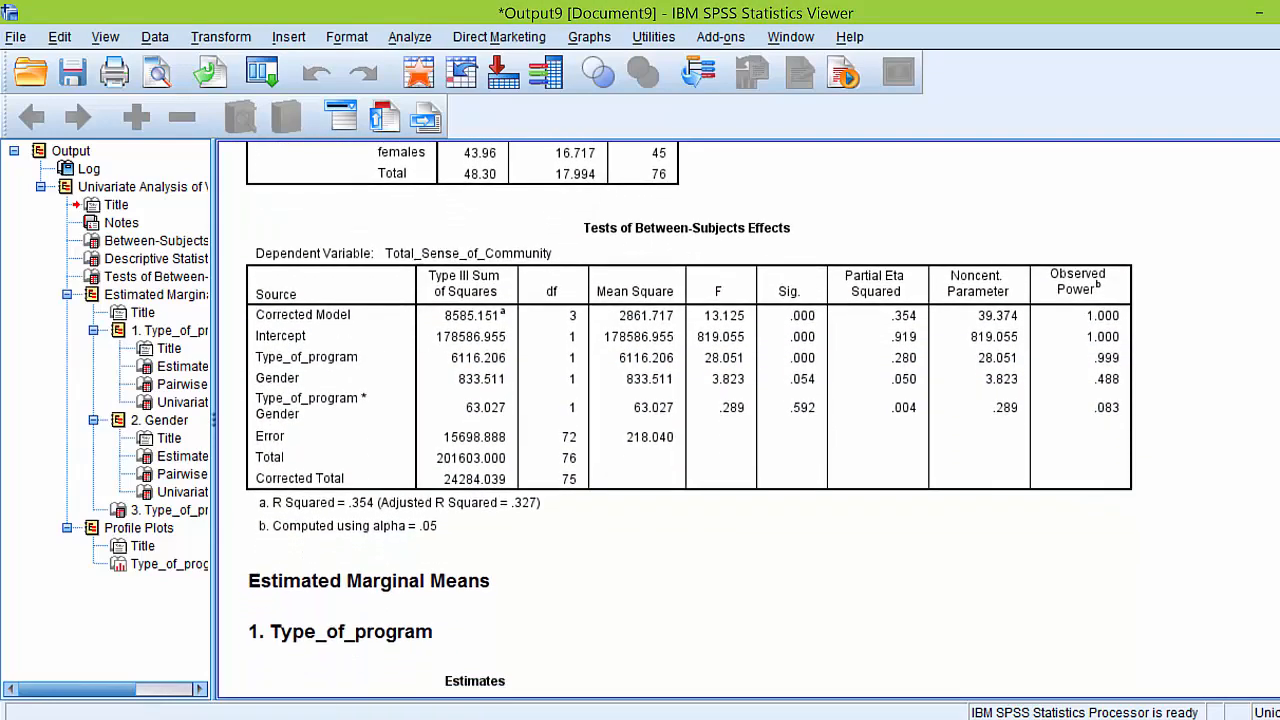
{"action": "scroll", "scroll_direction": "down", "scroll_amount": 3}
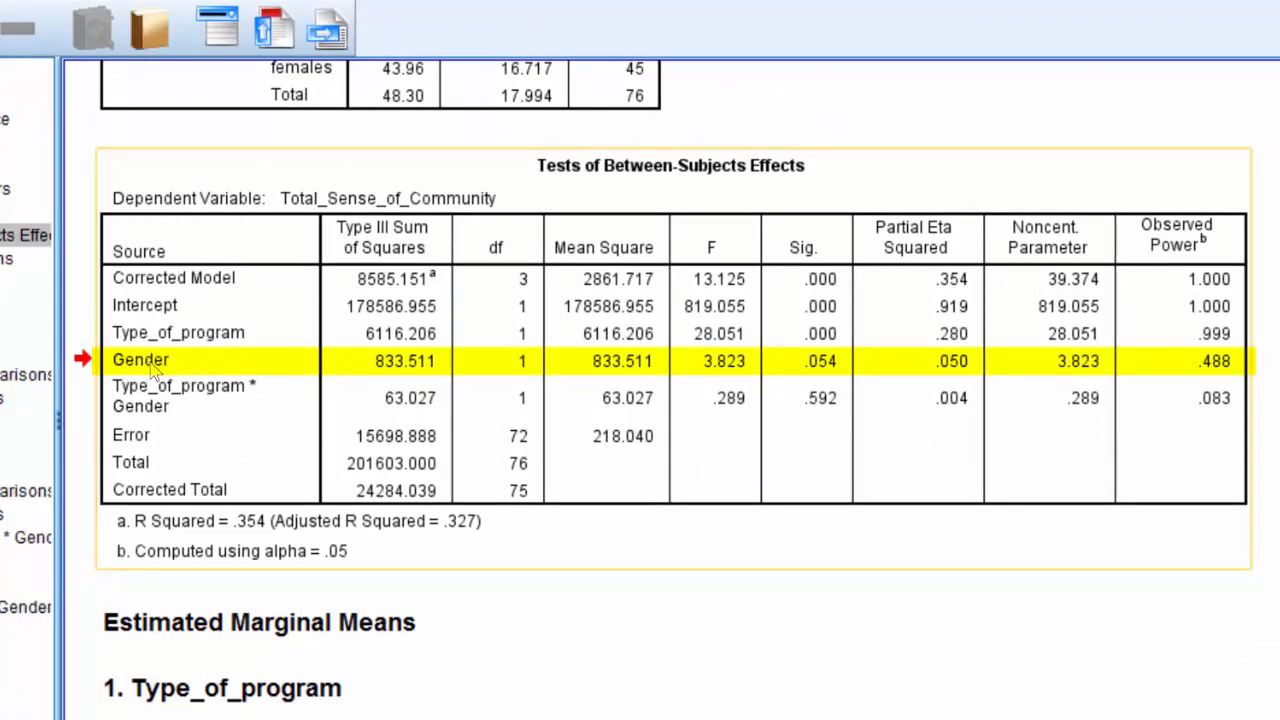
{"action": "mouse_move", "coordinate": [155, 368]}
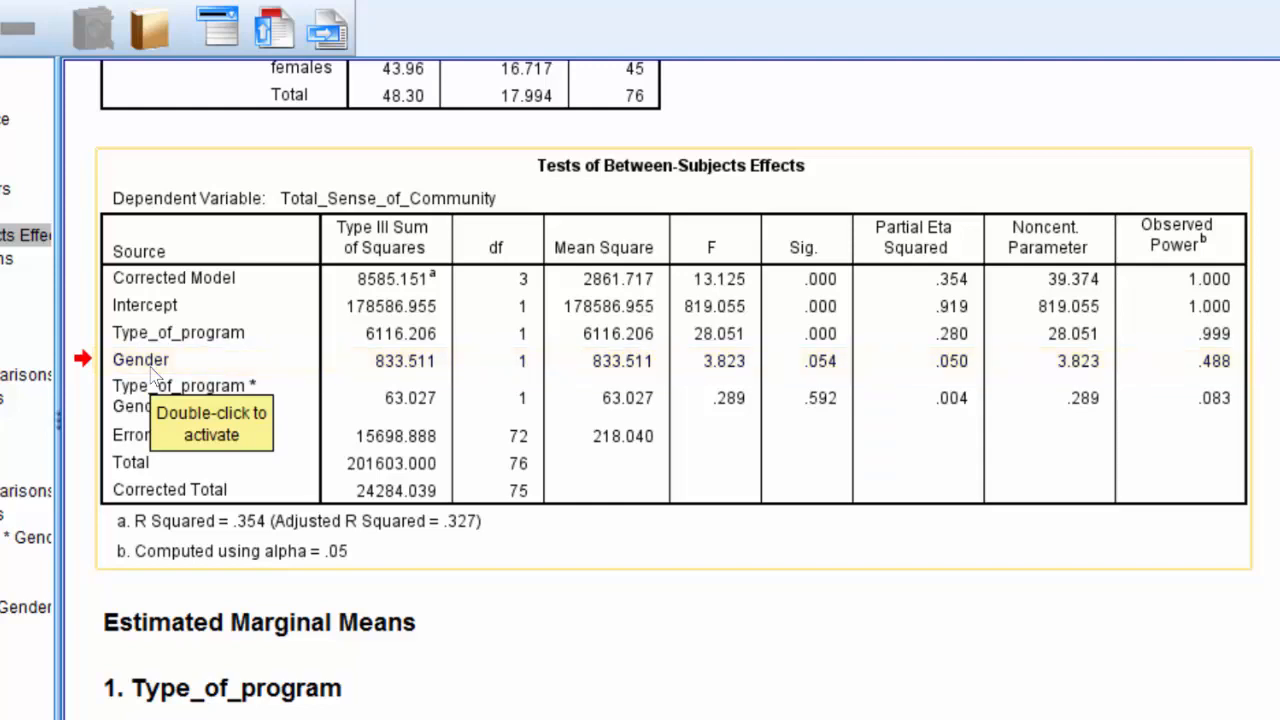
{"action": "mouse_move", "coordinate": [150, 375]}
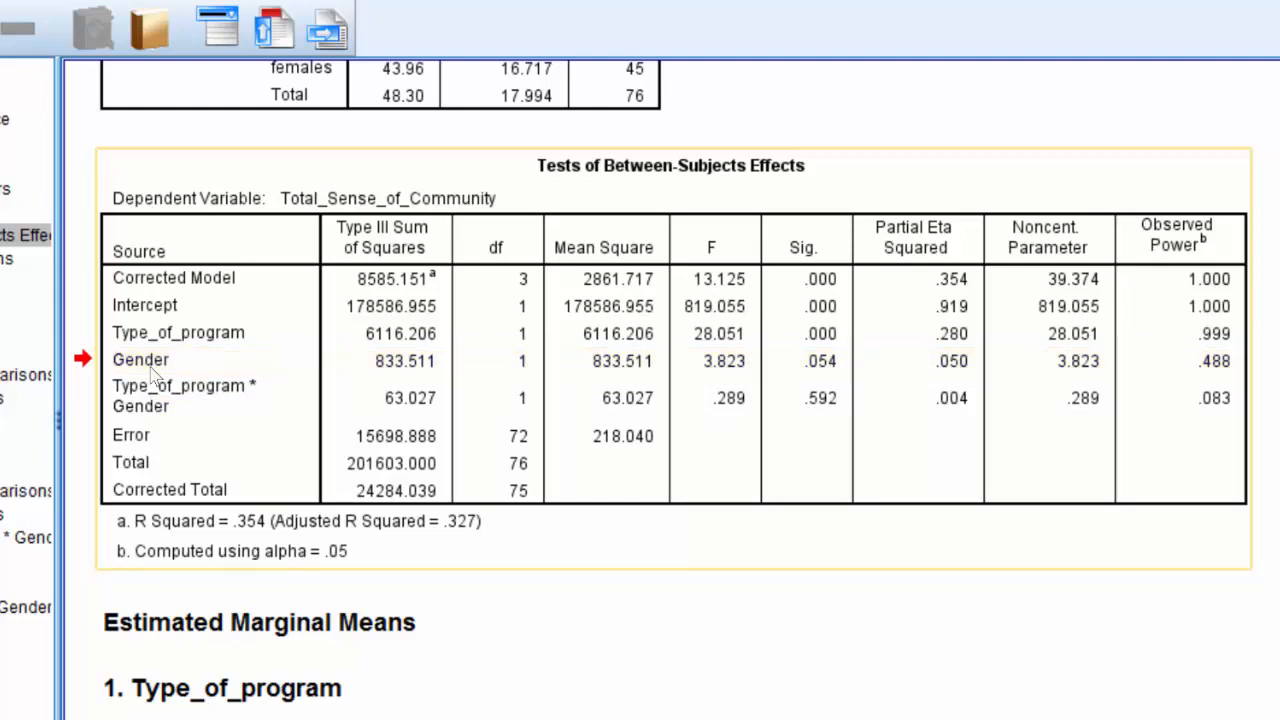
{"action": "left_click", "coordinate": [803, 247]}
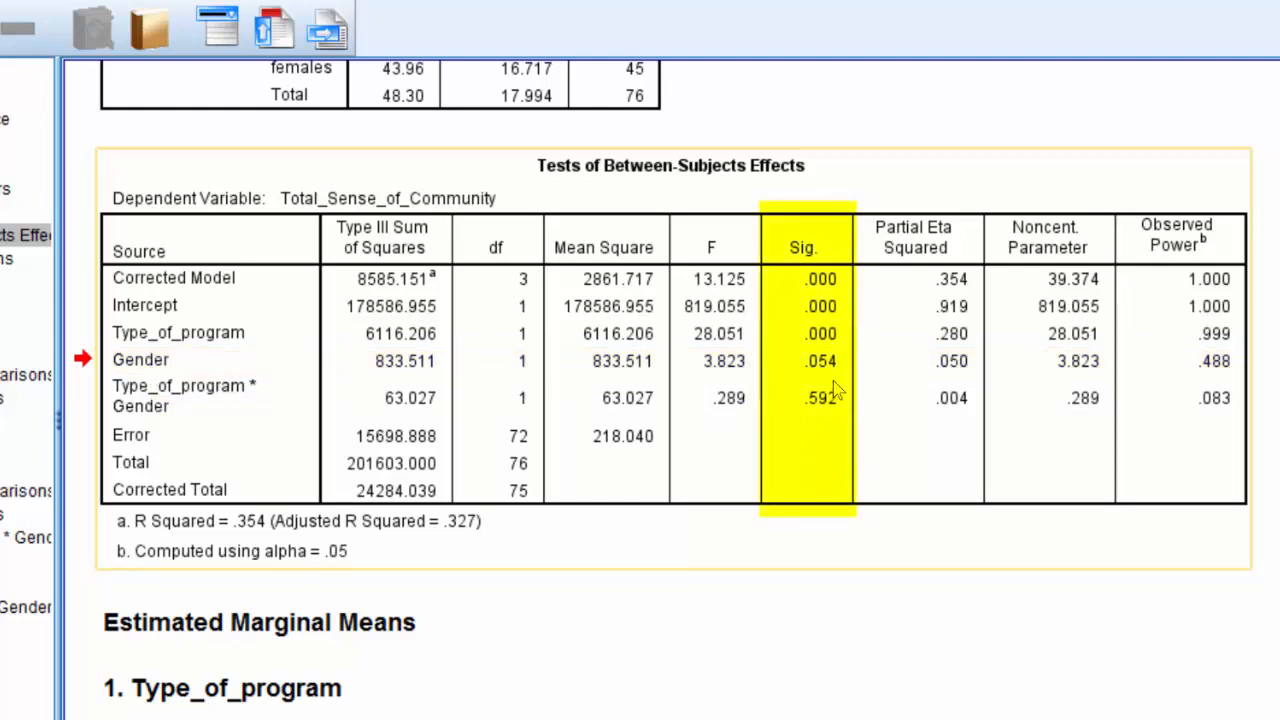
{"action": "mouse_move", "coordinate": [825, 397]}
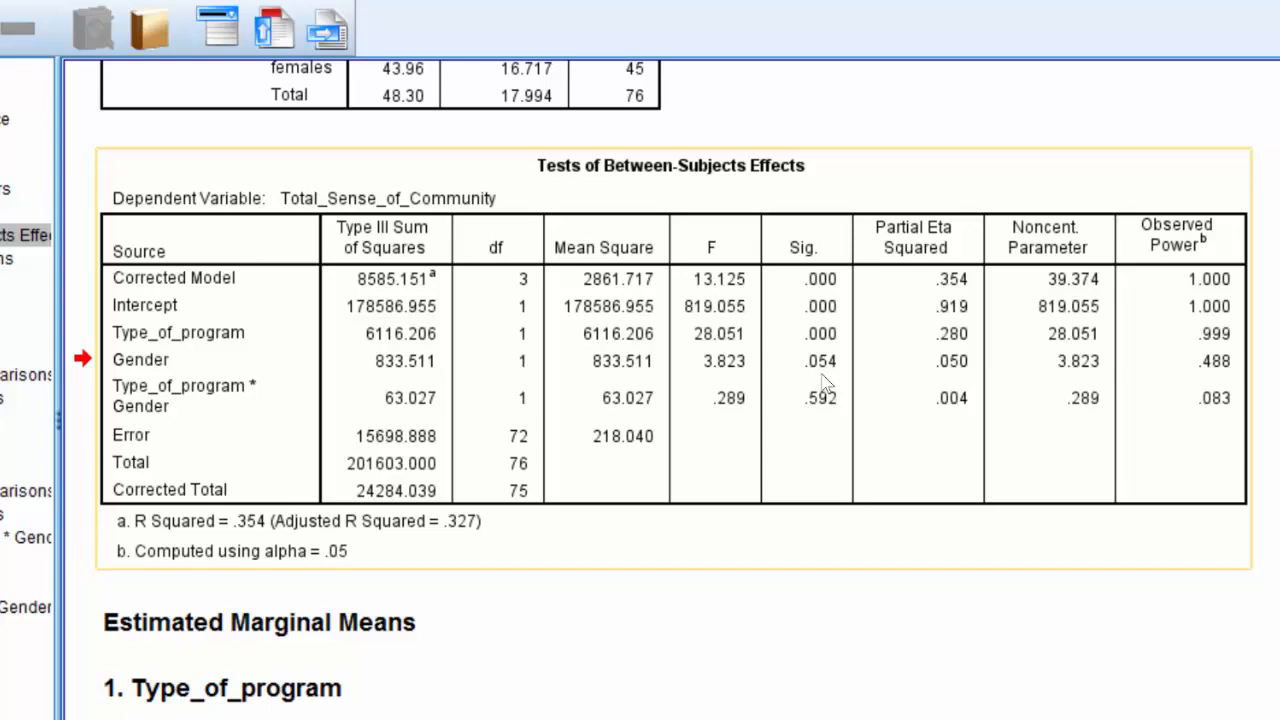
{"action": "double_click", "coordinate": [820, 362]}
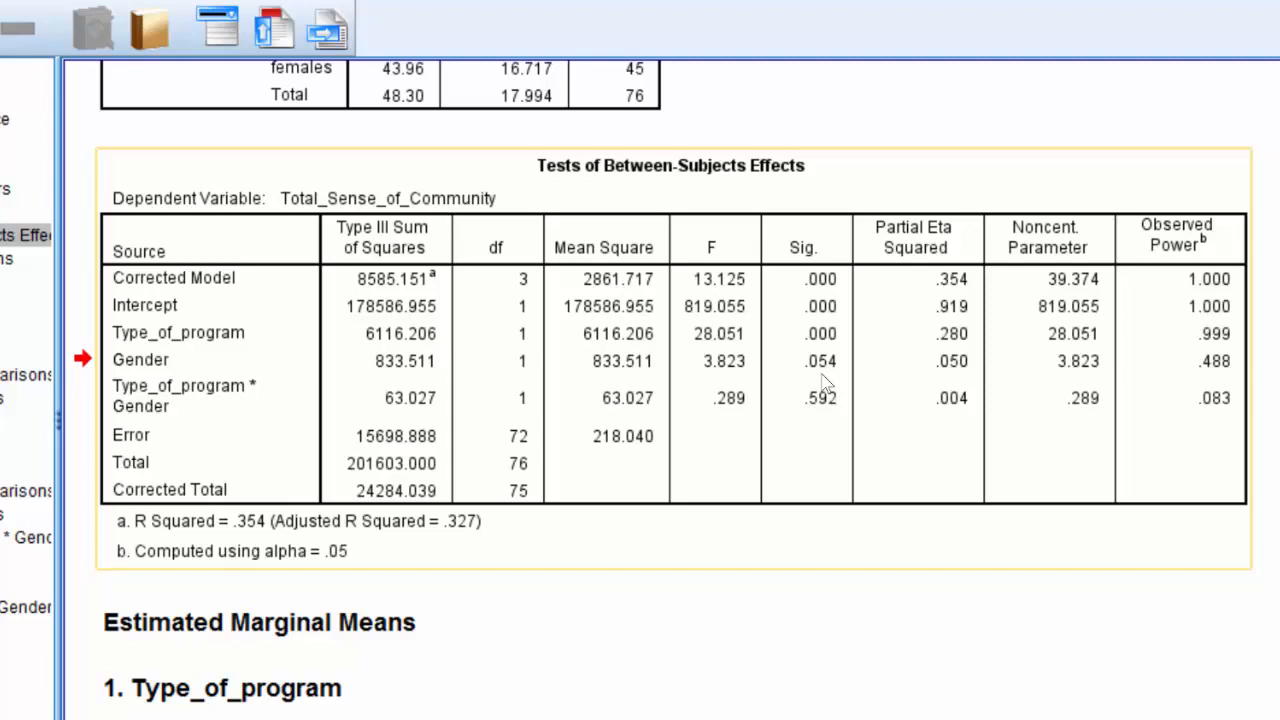
{"action": "mouse_move", "coordinate": [232, 348]}
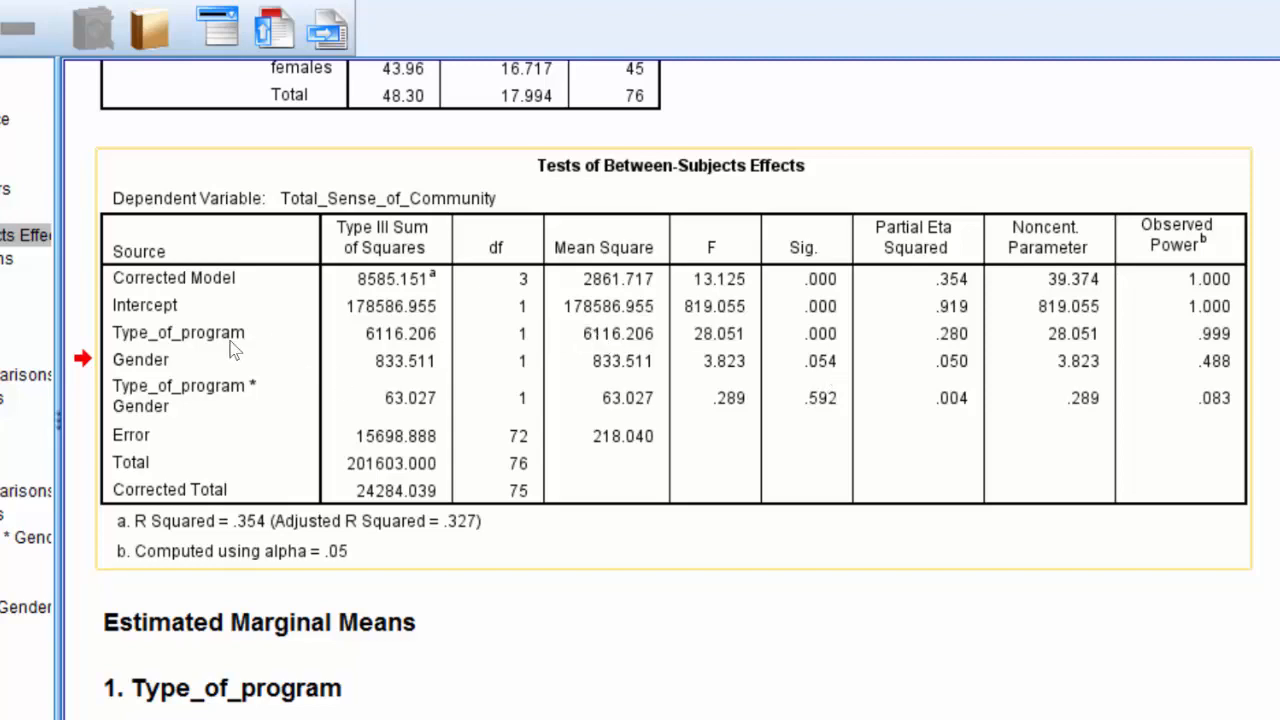
{"action": "left_click", "coordinate": [178, 332]}
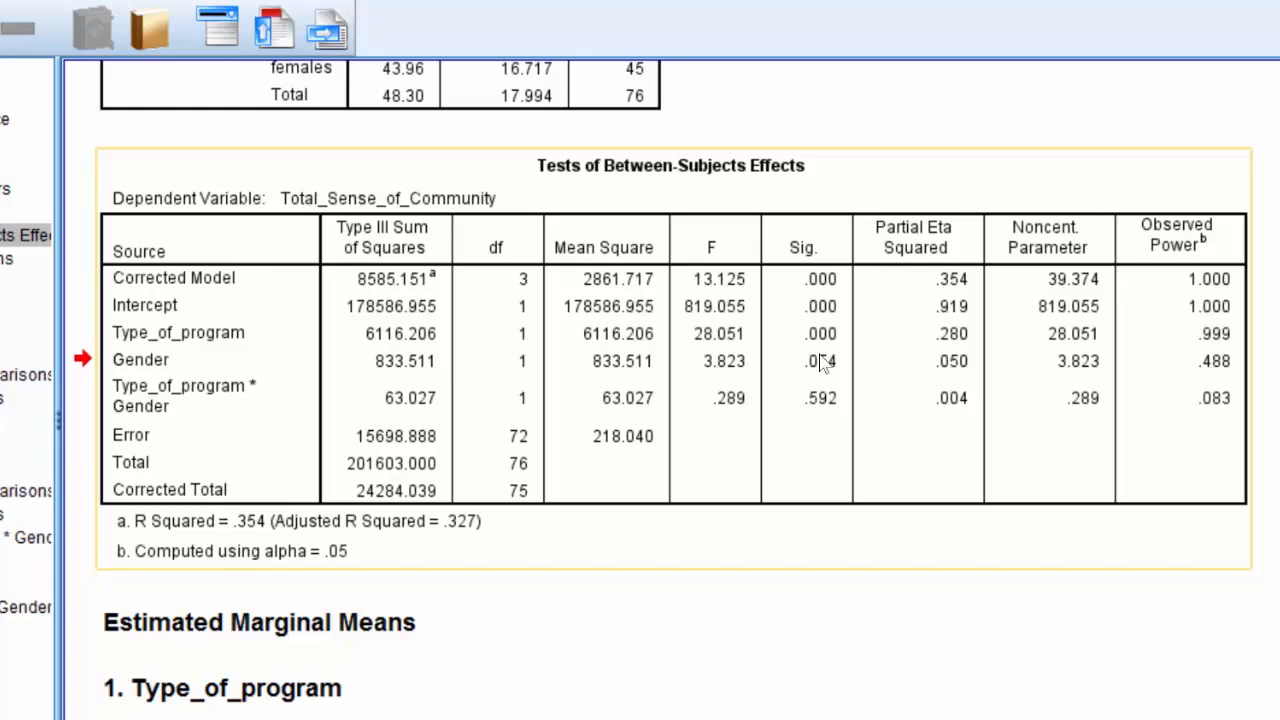
{"action": "mouse_move", "coordinate": [634, 429]}
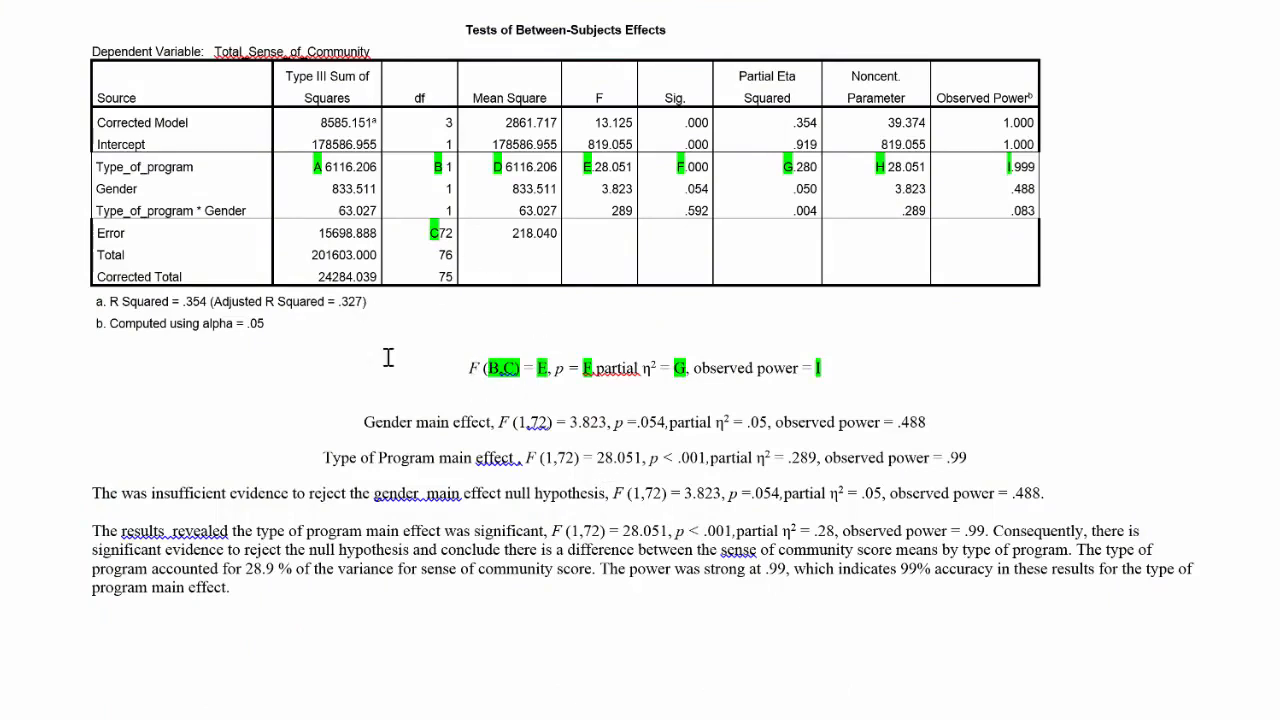
{"action": "mouse_move", "coordinate": [394, 366]}
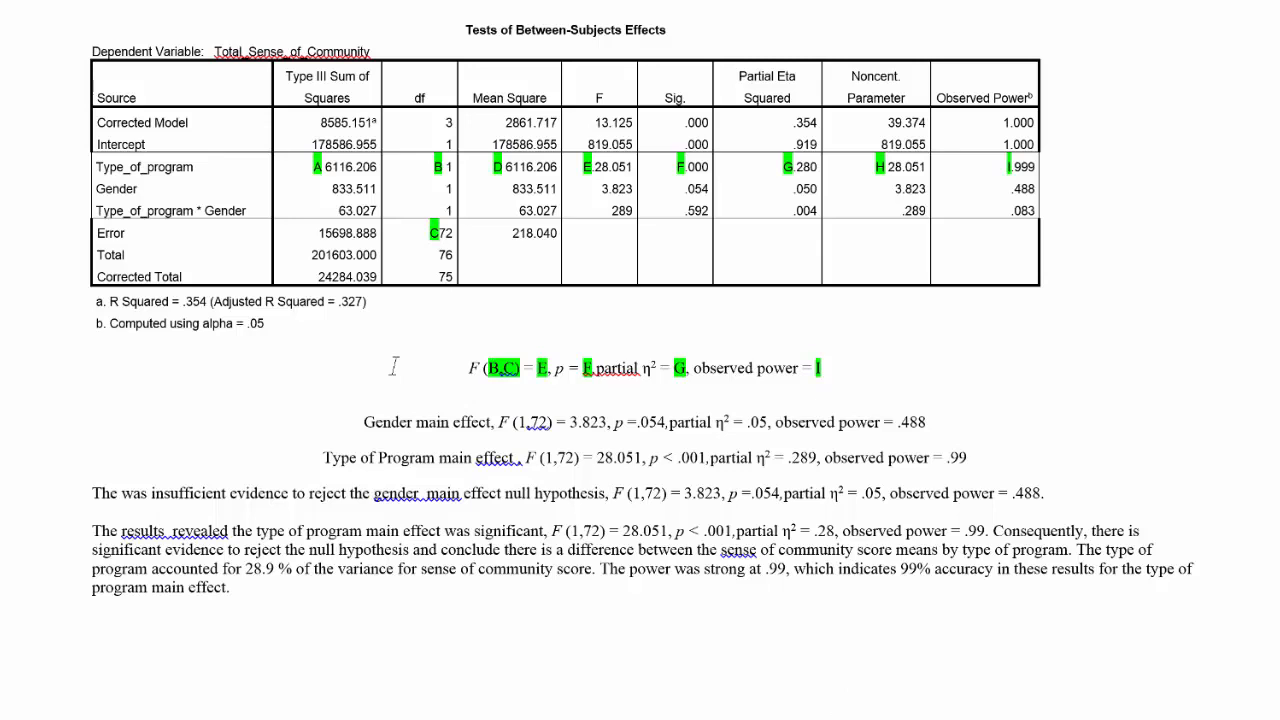
{"action": "mouse_move", "coordinate": [496, 398]}
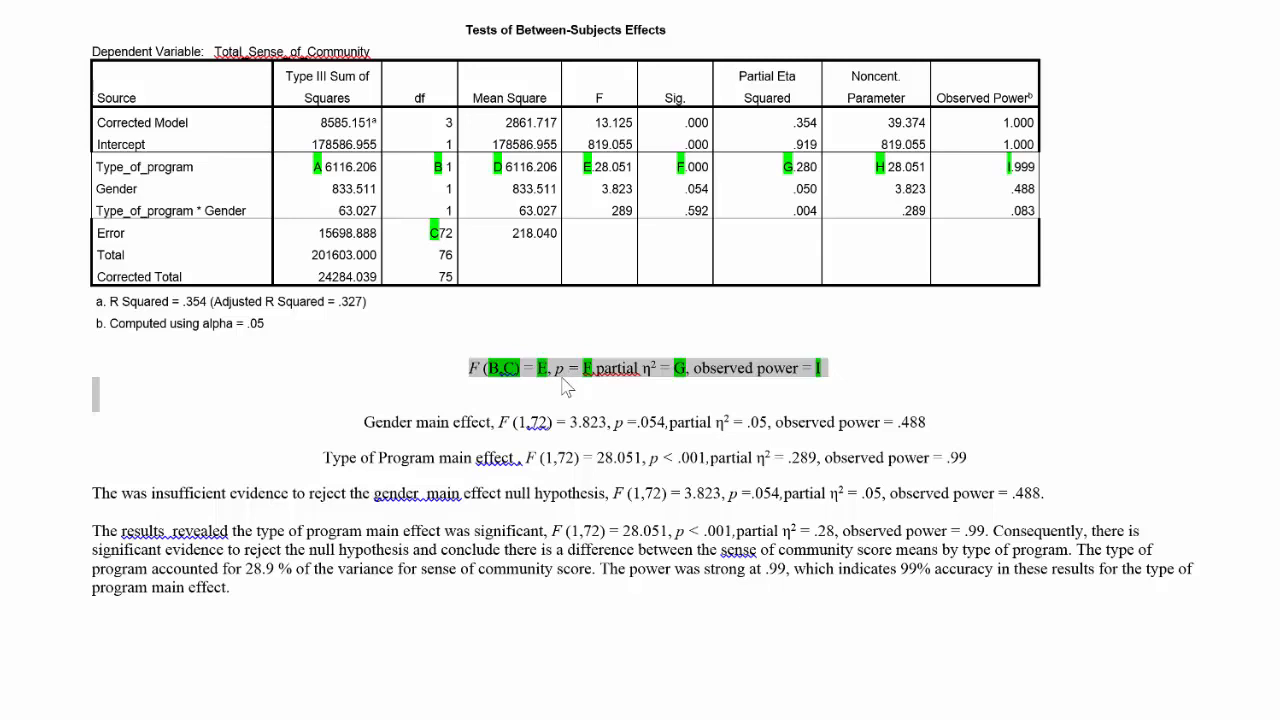
{"action": "mouse_move", "coordinate": [845, 414]}
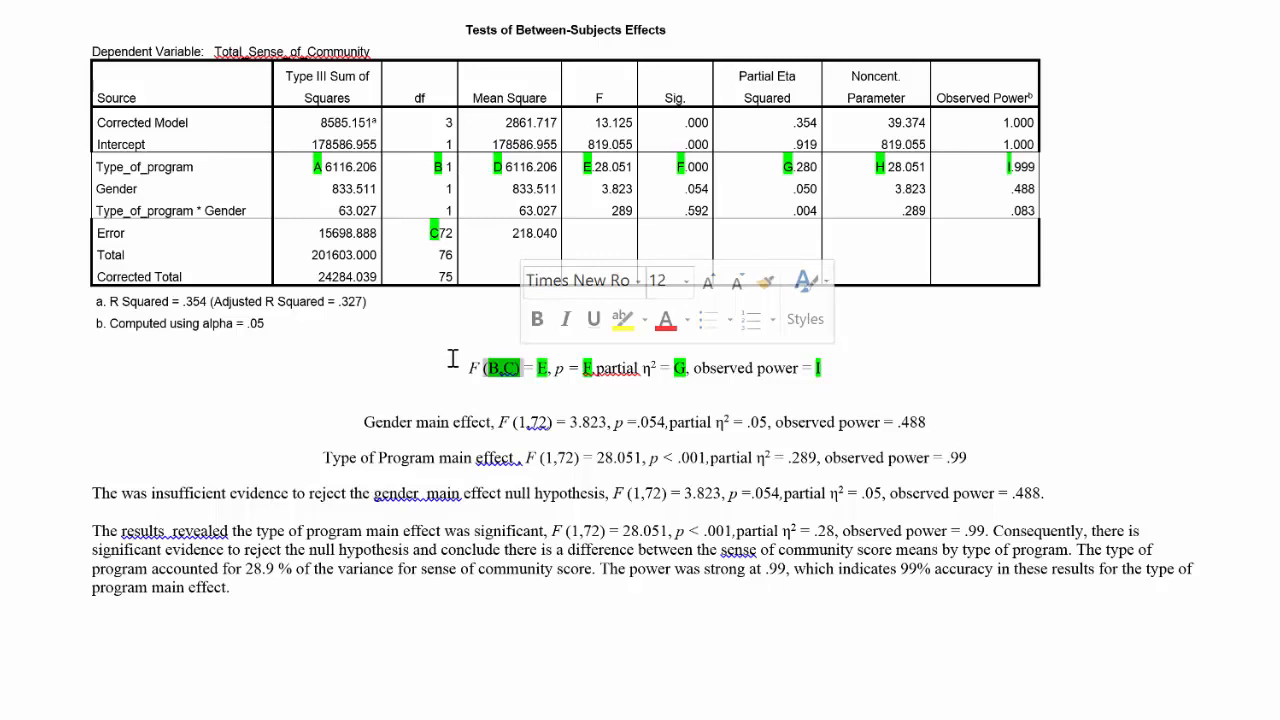
{"action": "mouse_move", "coordinate": [477, 195]}
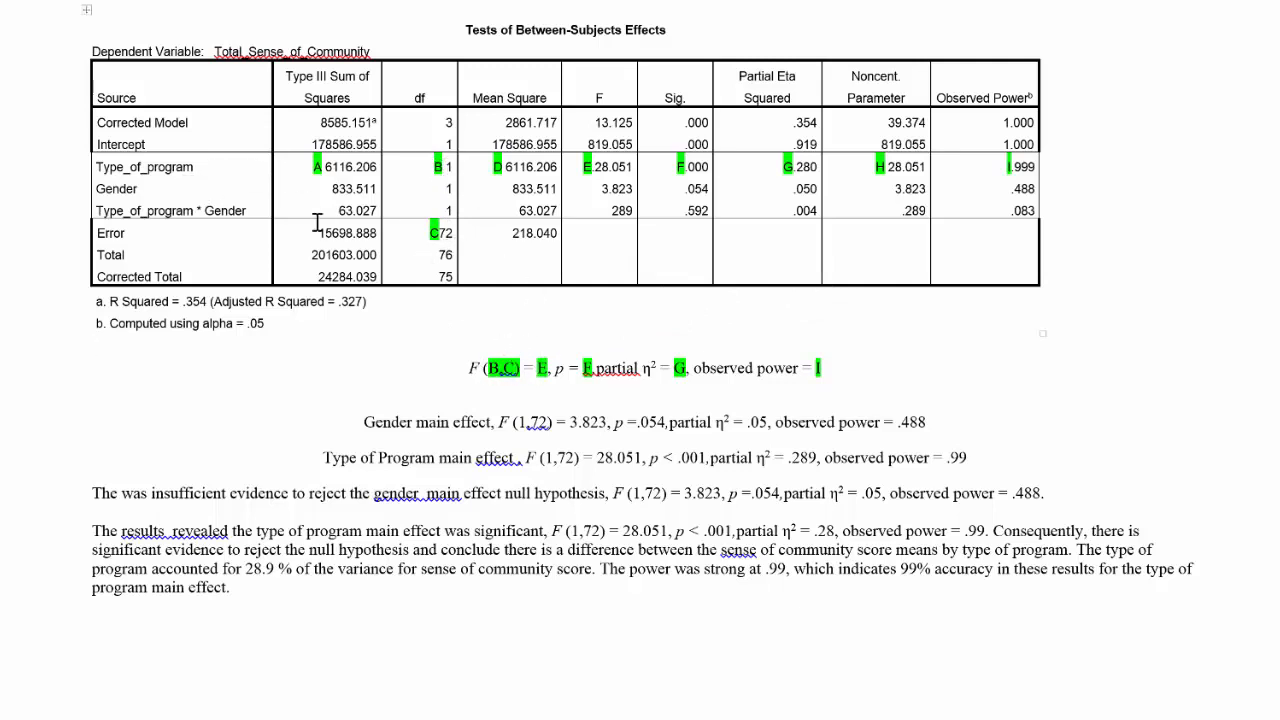
{"action": "mouse_move", "coordinate": [480, 211]}
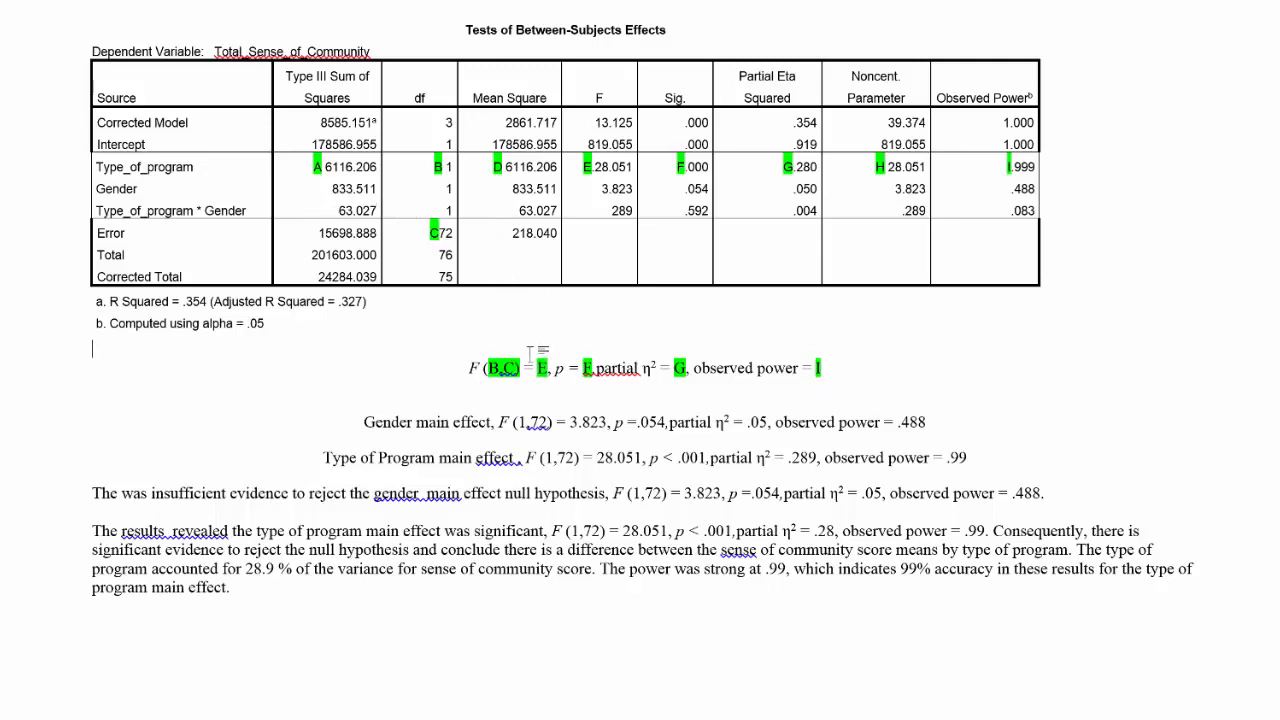
{"action": "mouse_move", "coordinate": [601, 189]}
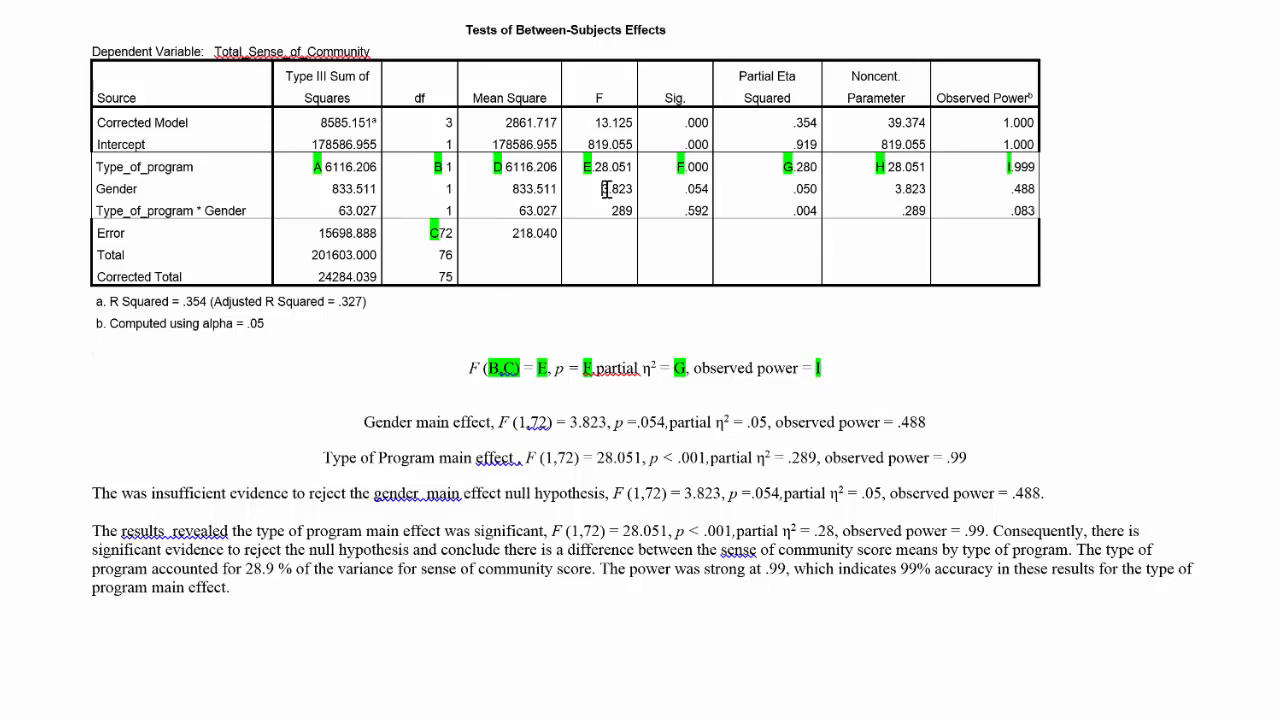
{"action": "double_click", "coordinate": [612, 189]}
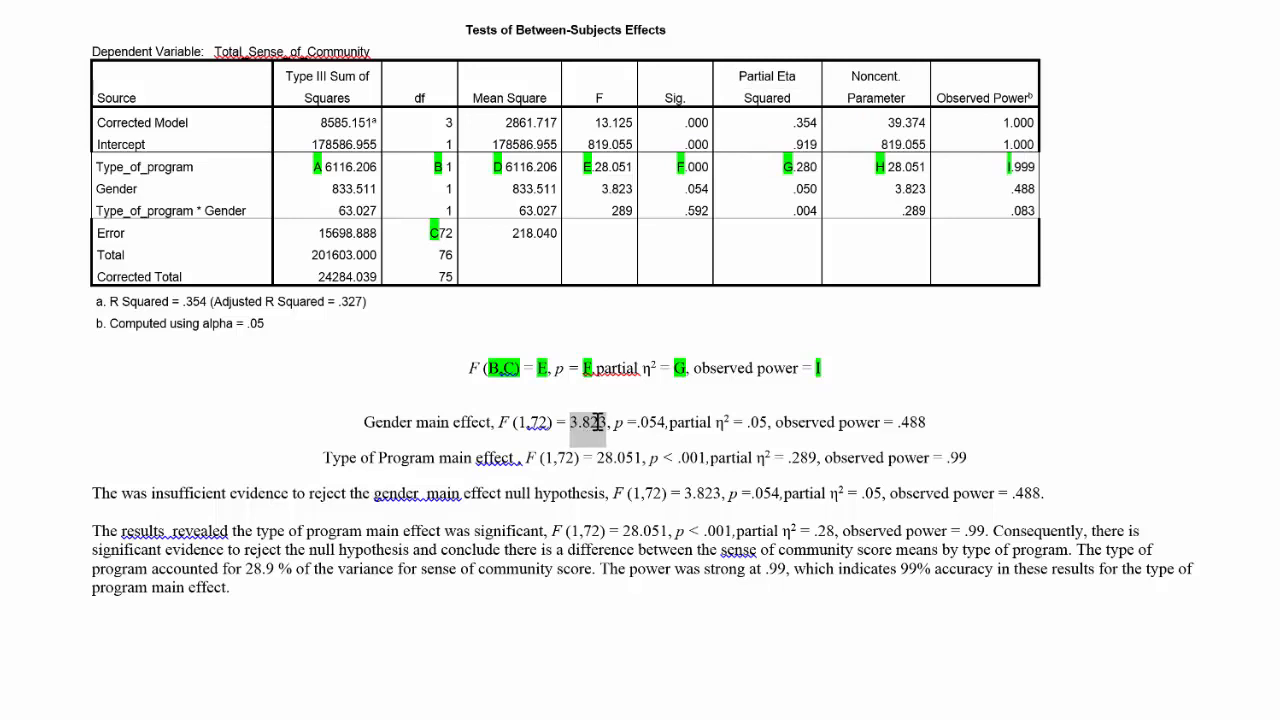
{"action": "left_click", "coordinate": [588, 421]}
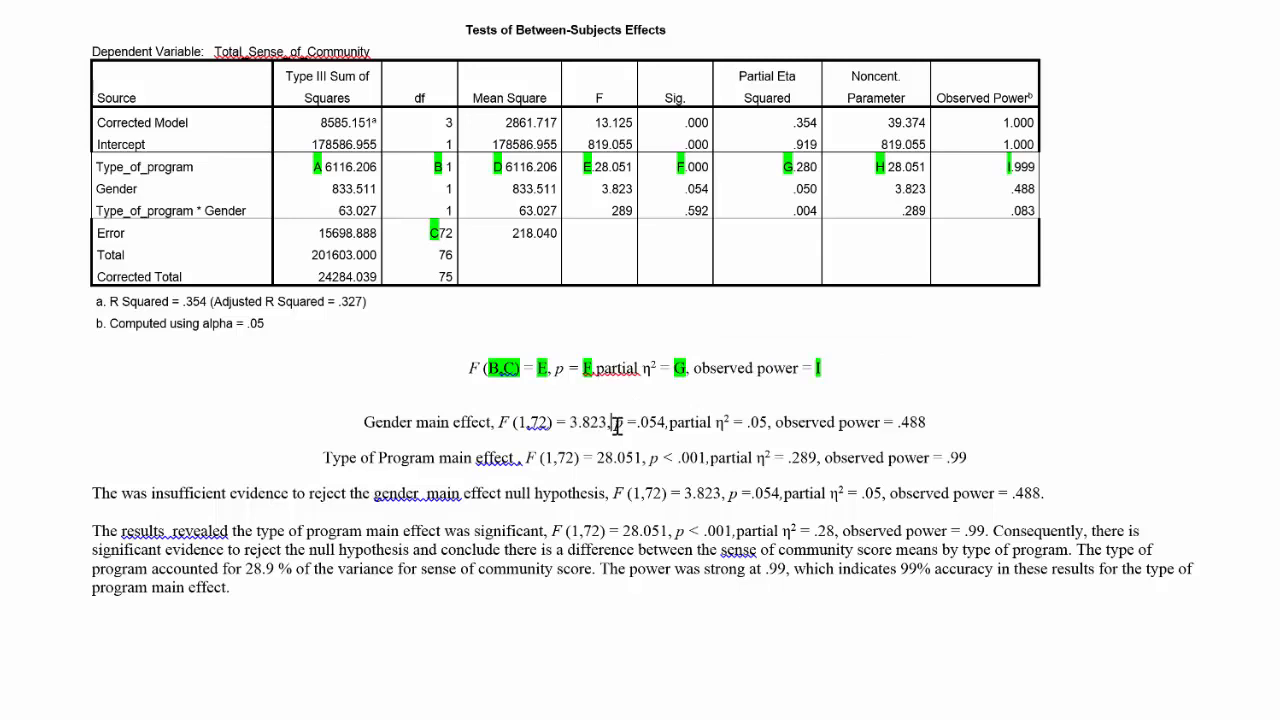
{"action": "mouse_move", "coordinate": [640, 304]}
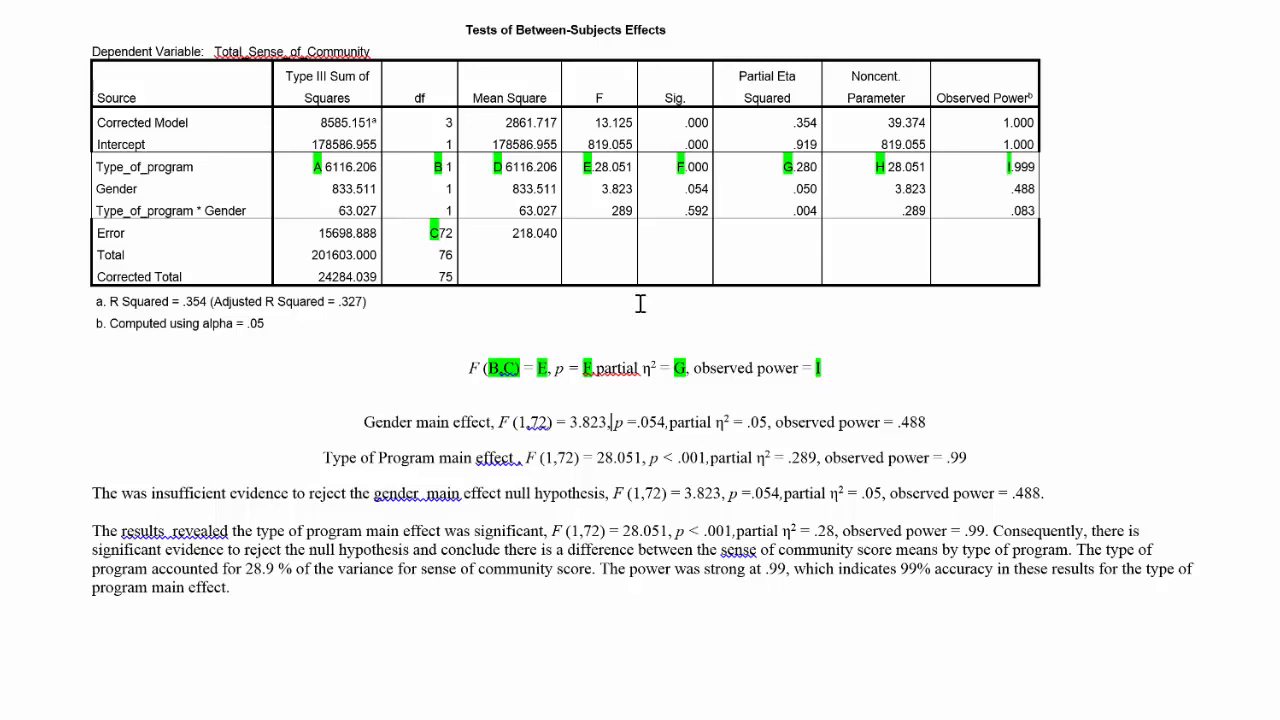
{"action": "mouse_move", "coordinate": [684, 210]}
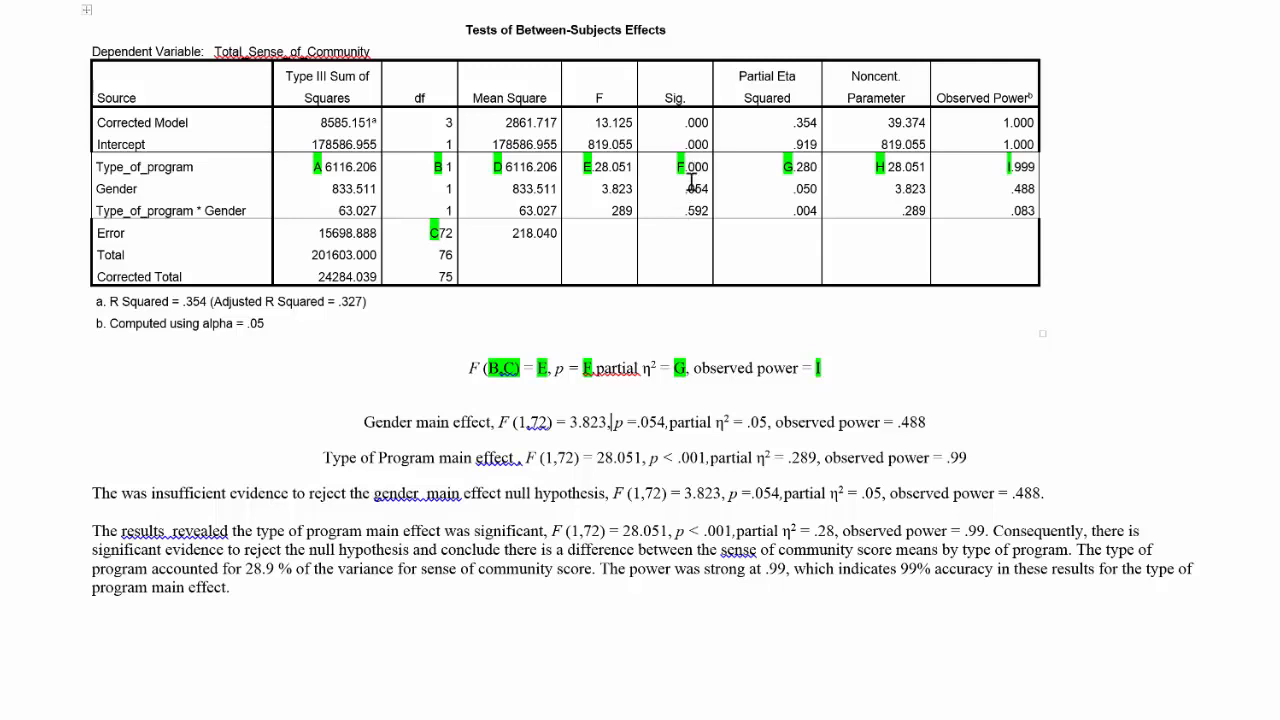
{"action": "double_click", "coordinate": [693, 188]}
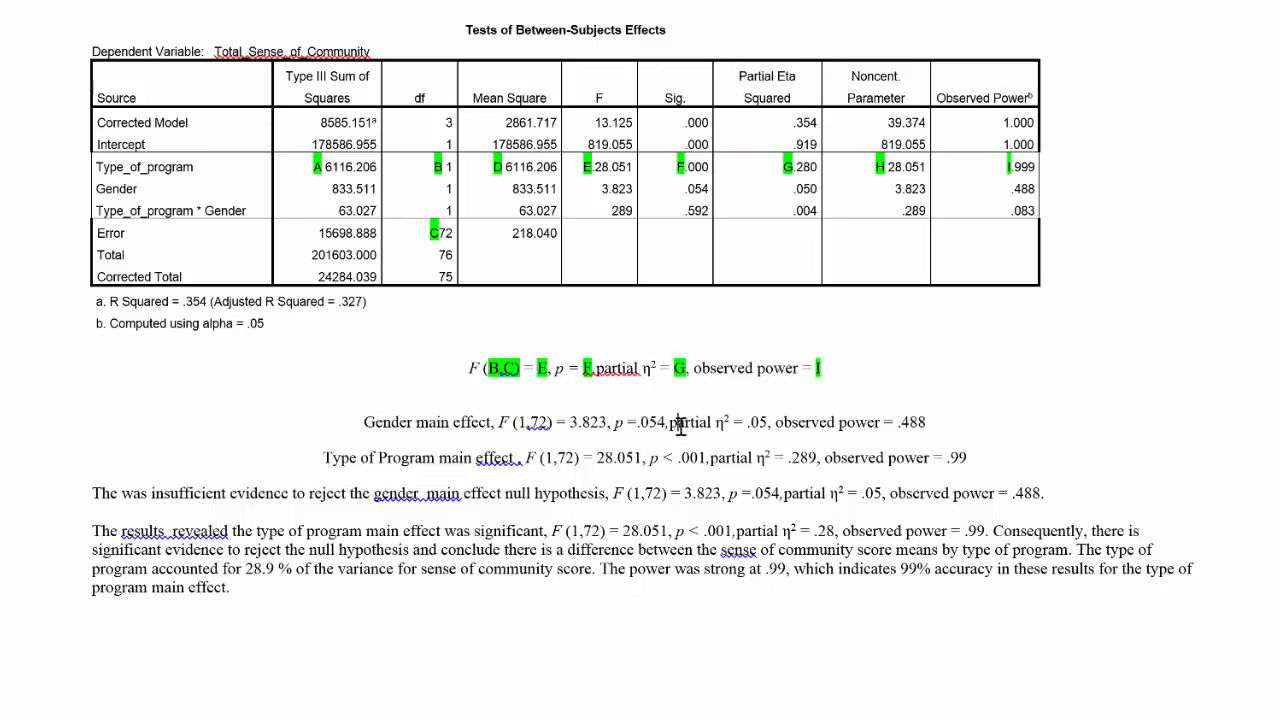
{"action": "mouse_move", "coordinate": [686, 417]}
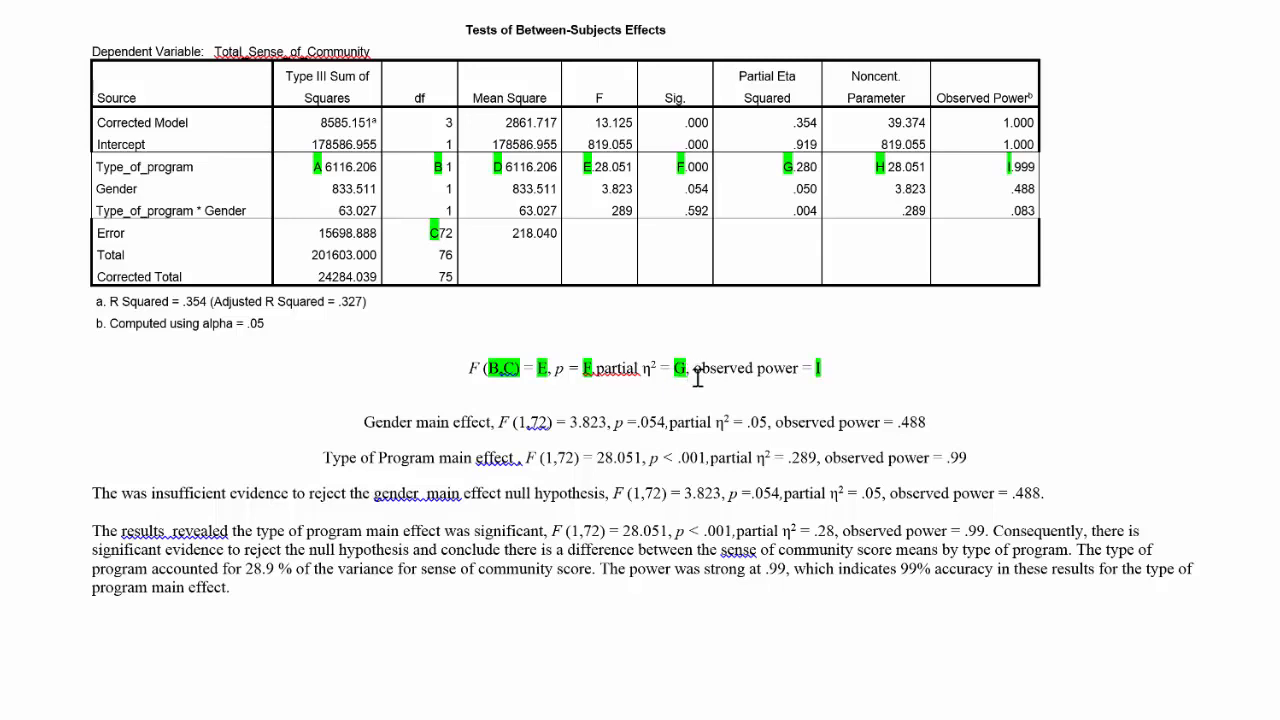
{"action": "mouse_move", "coordinate": [770, 422]}
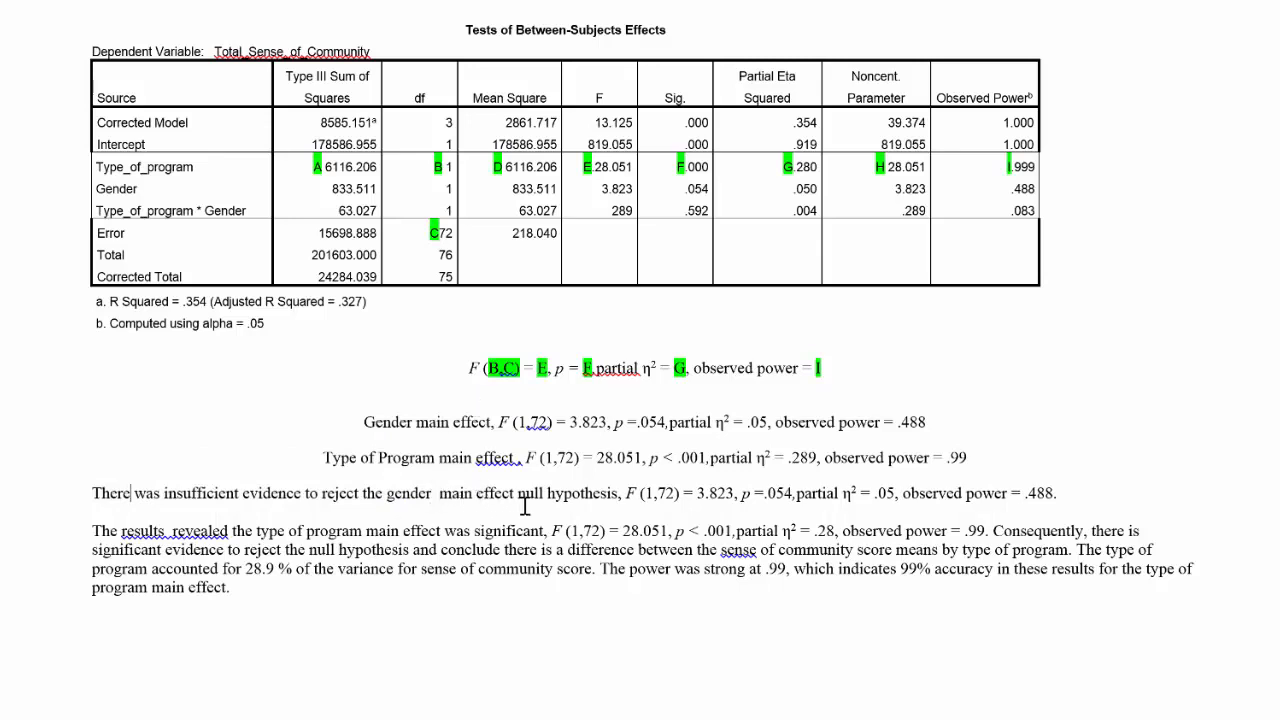
{"action": "double_click", "coordinate": [660, 493]}
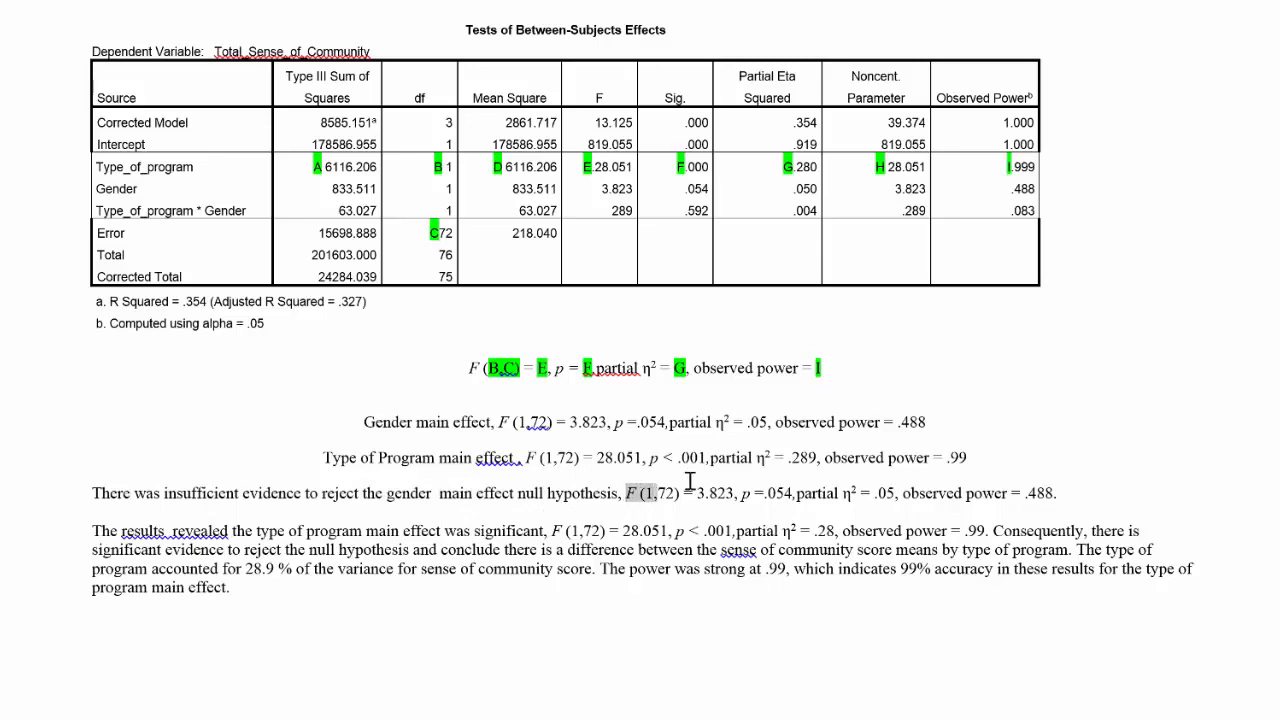
{"action": "left_click_drag", "start_coordinate": [624, 493], "coordinate": [1055, 493]}
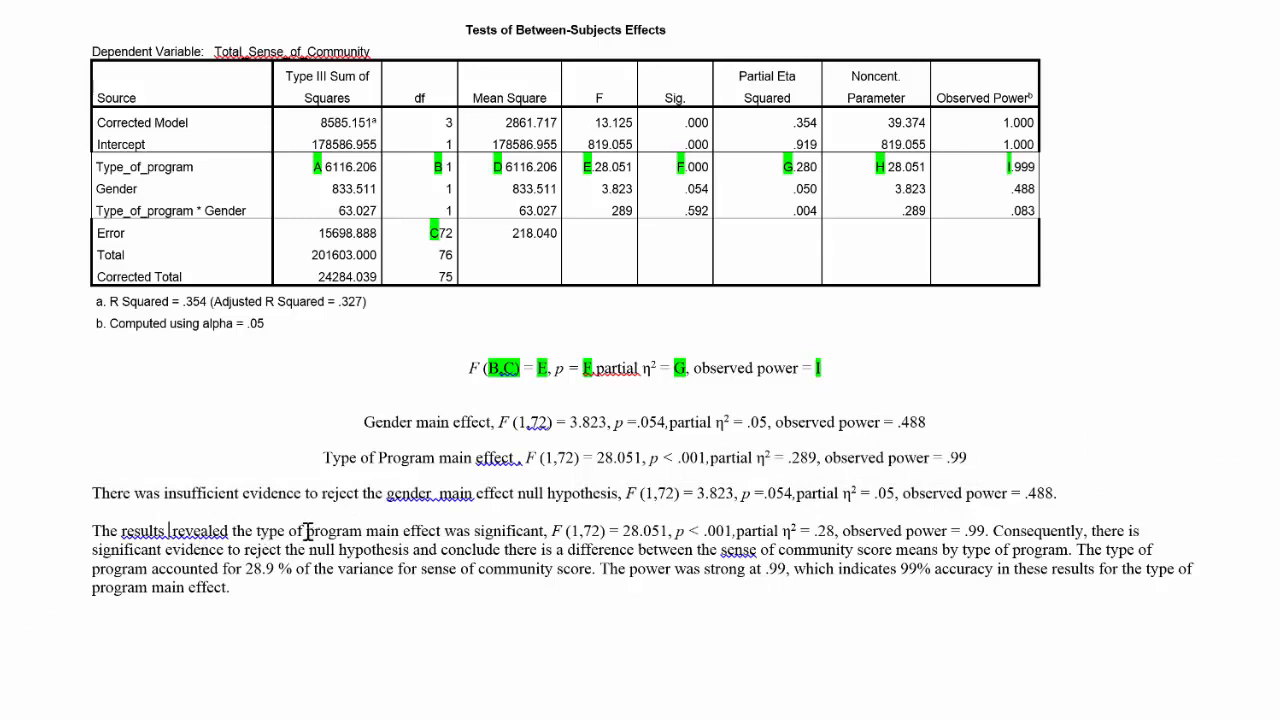
{"action": "left_click_drag", "start_coordinate": [550, 531], "coordinate": [770, 531]}
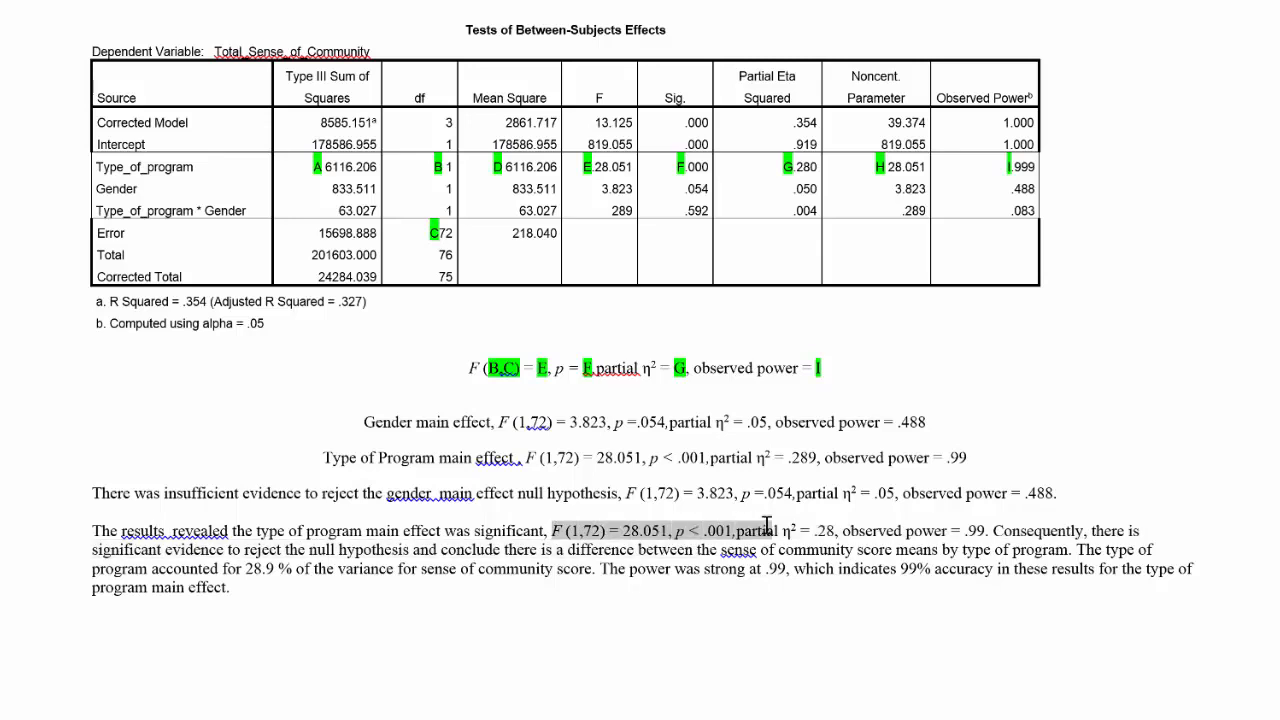
{"action": "left_click_drag", "start_coordinate": [549, 531], "coordinate": [990, 531]}
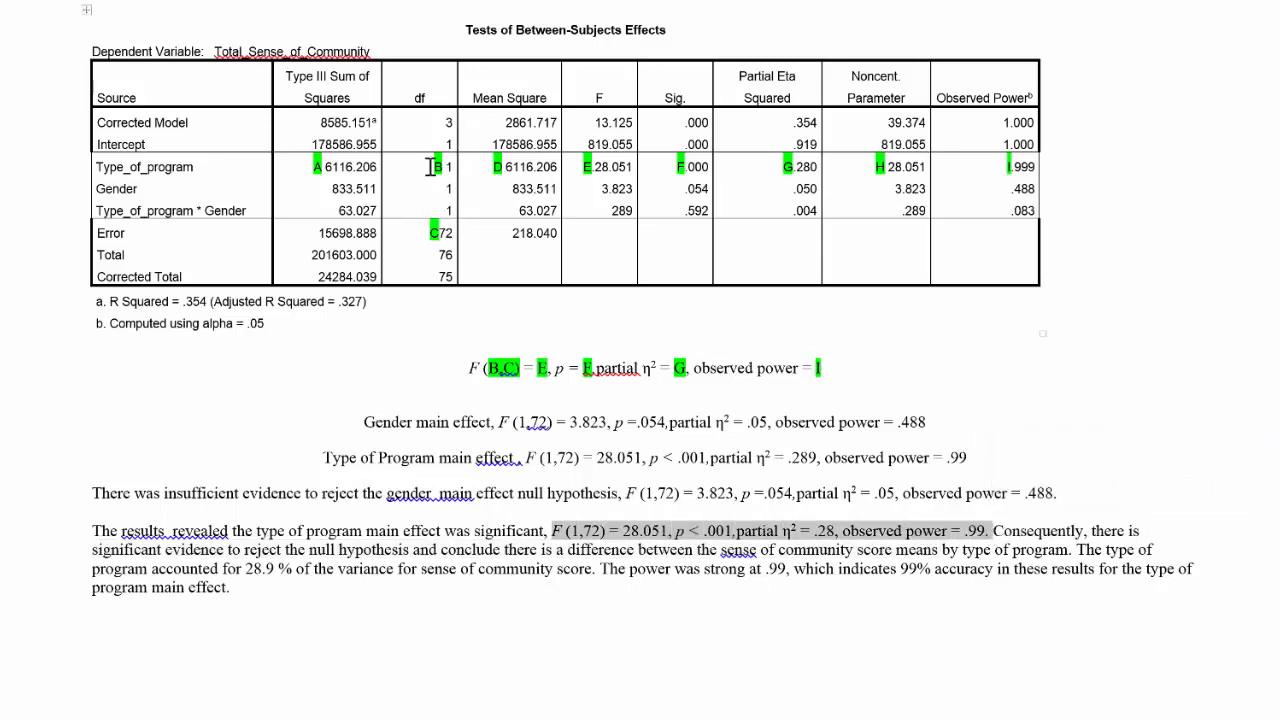
{"action": "mouse_move", "coordinate": [186, 241]}
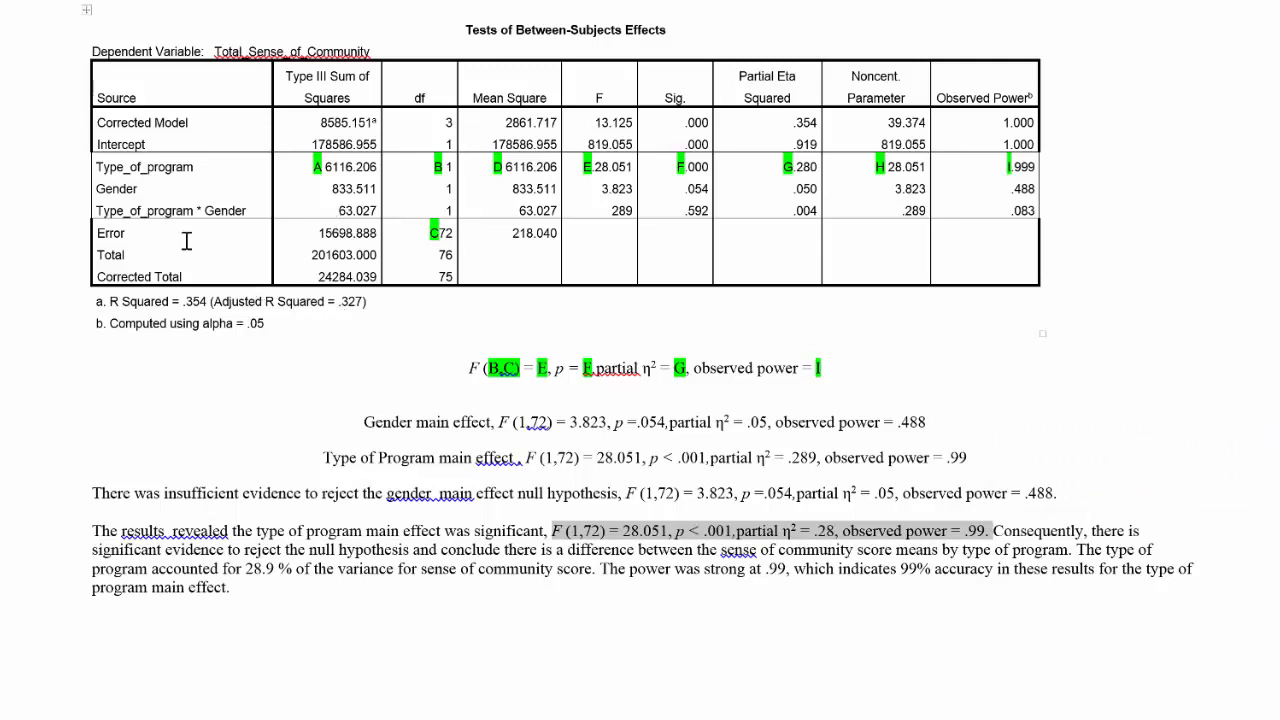
{"action": "mouse_move", "coordinate": [145, 190]}
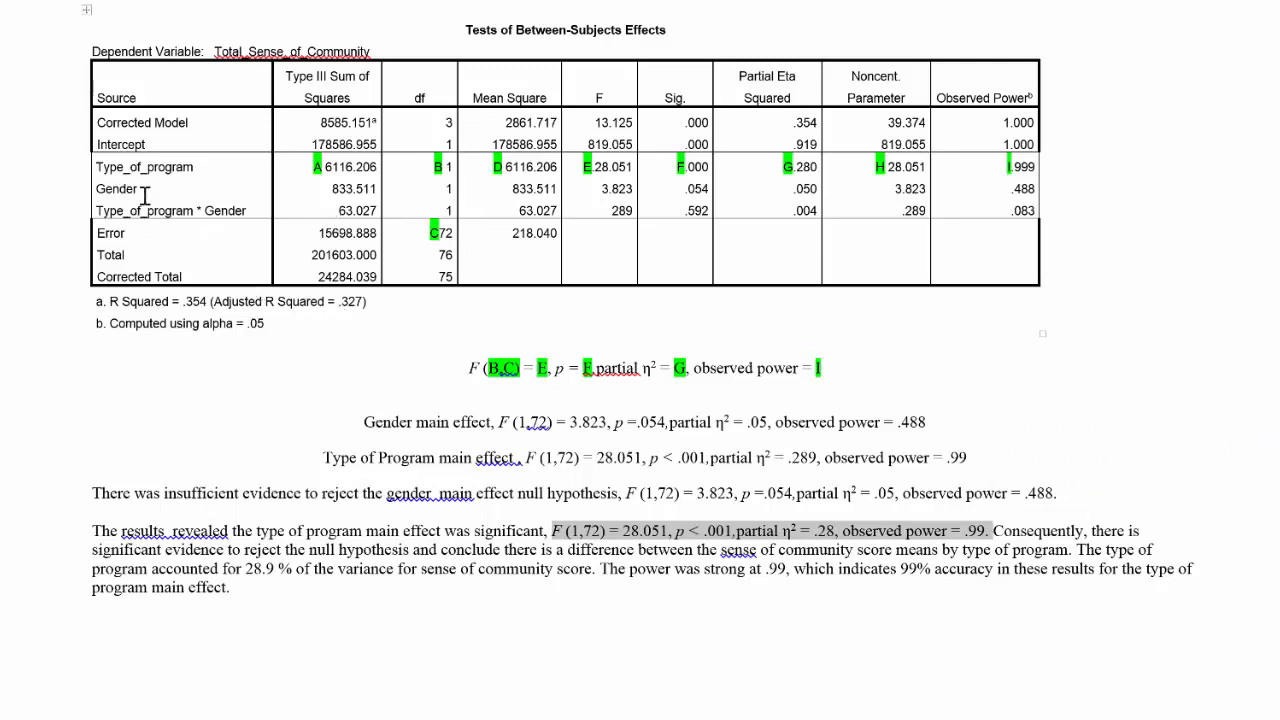
{"action": "mouse_move", "coordinate": [985, 552]}
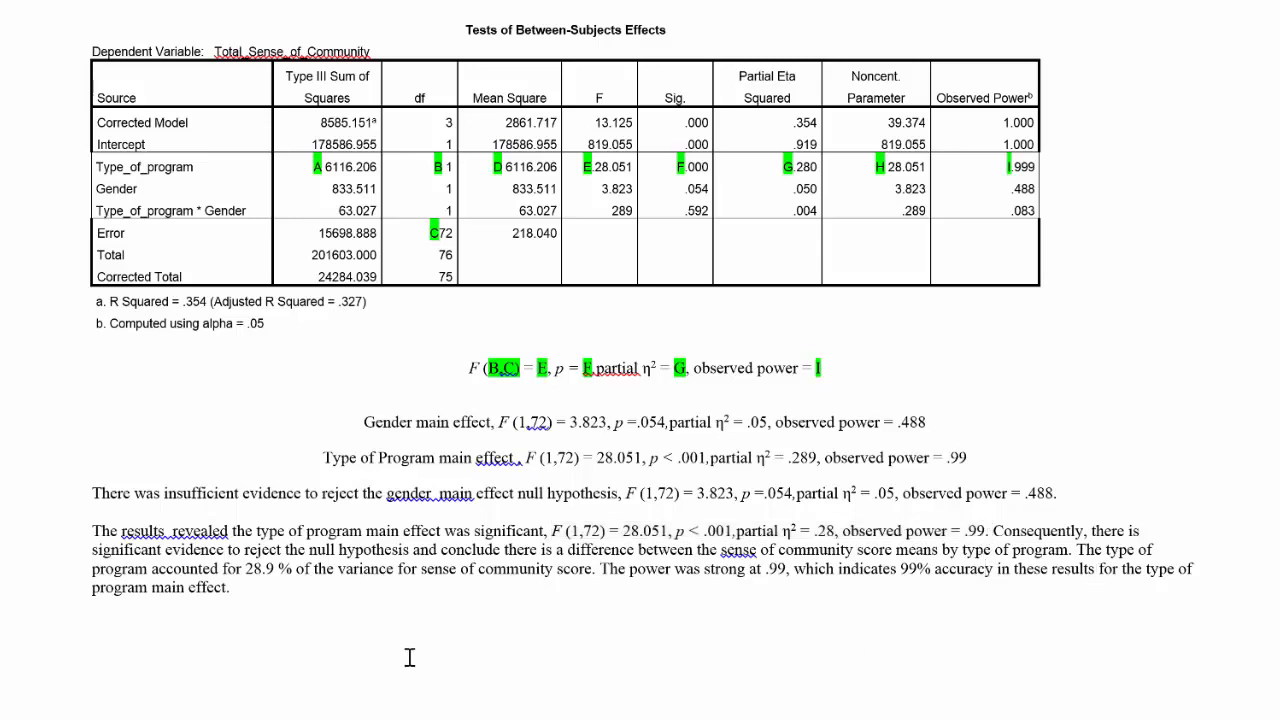
{"action": "mouse_move", "coordinate": [304, 554]}
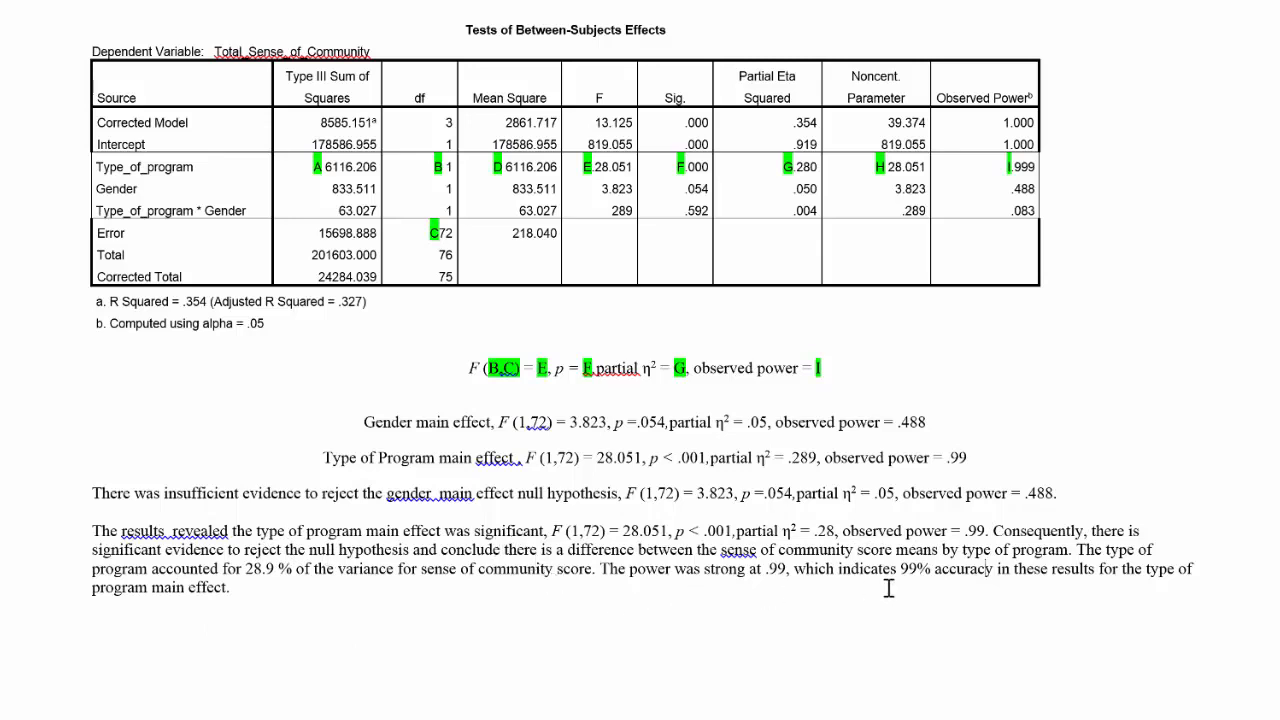
{"action": "mouse_move", "coordinate": [308, 579]}
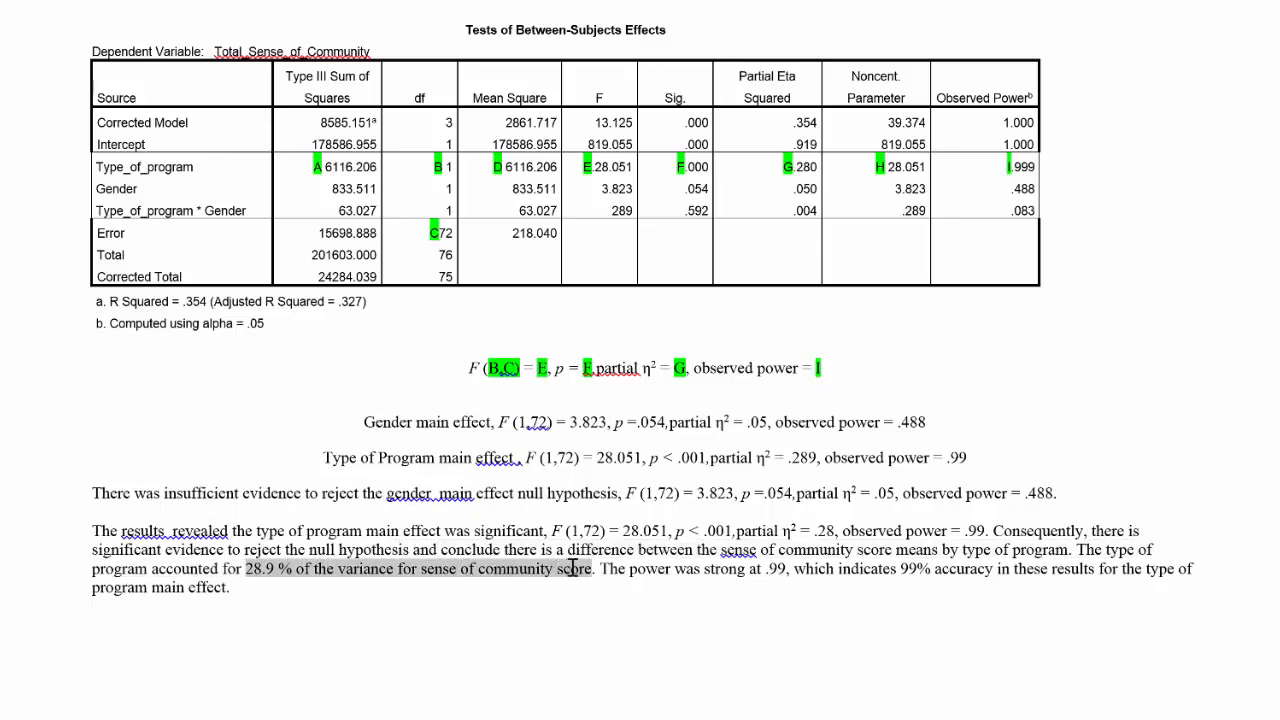
{"action": "left_click_drag", "start_coordinate": [600, 569], "coordinate": [765, 569]}
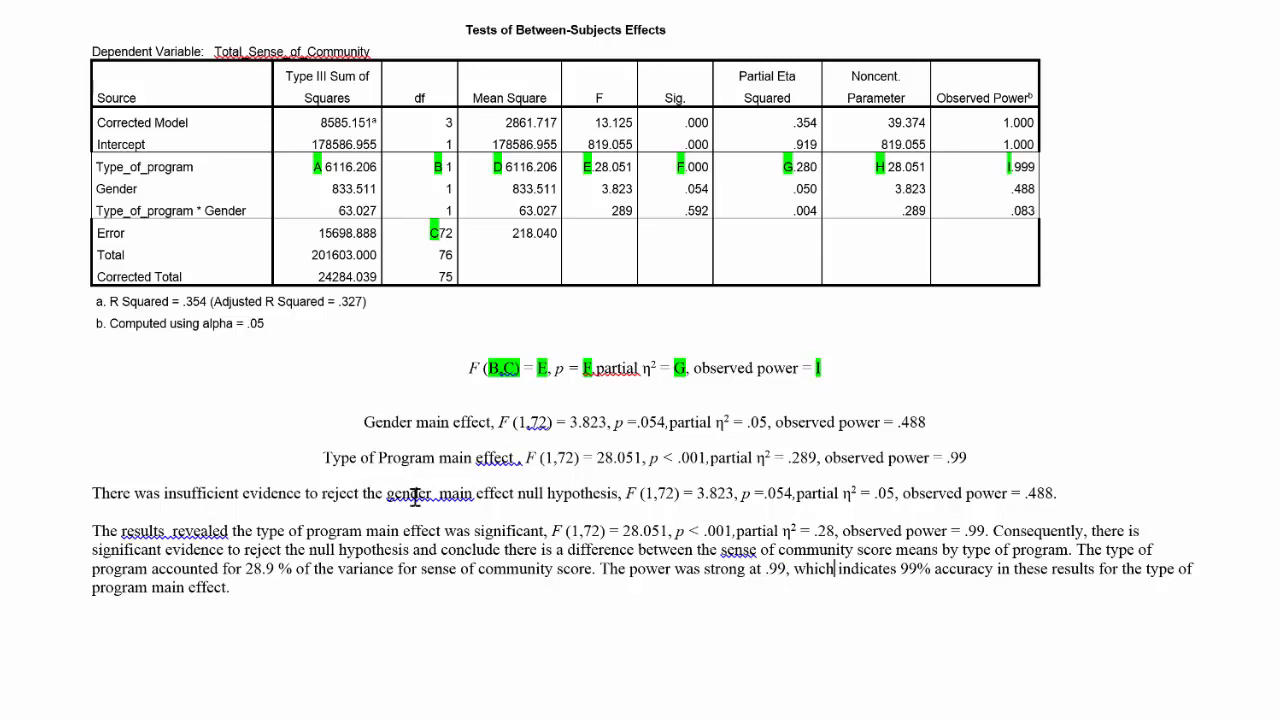
{"action": "left_click_drag", "start_coordinate": [350, 458], "coordinate": [440, 458]}
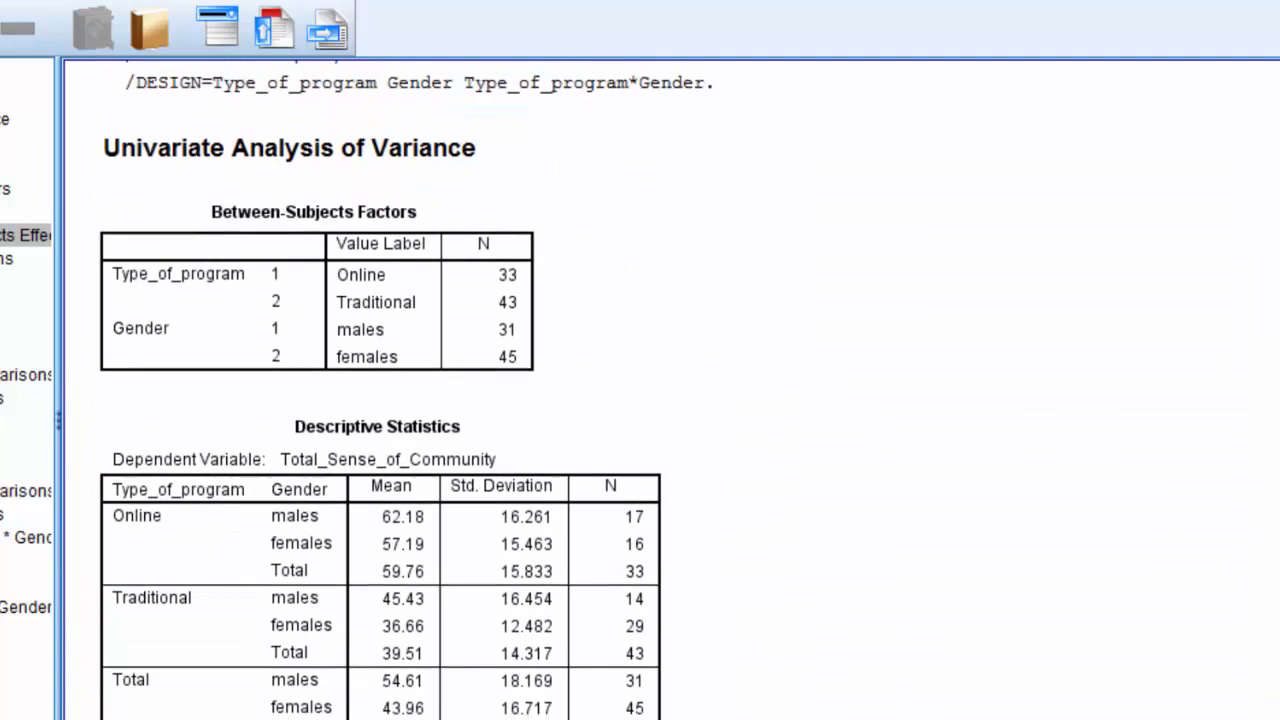
Scroll the output to show the full Descriptive Statistics table, including the total mean 48.30 (N = 76).
{"action": "scroll", "scroll_direction": "down", "scroll_amount": 3}
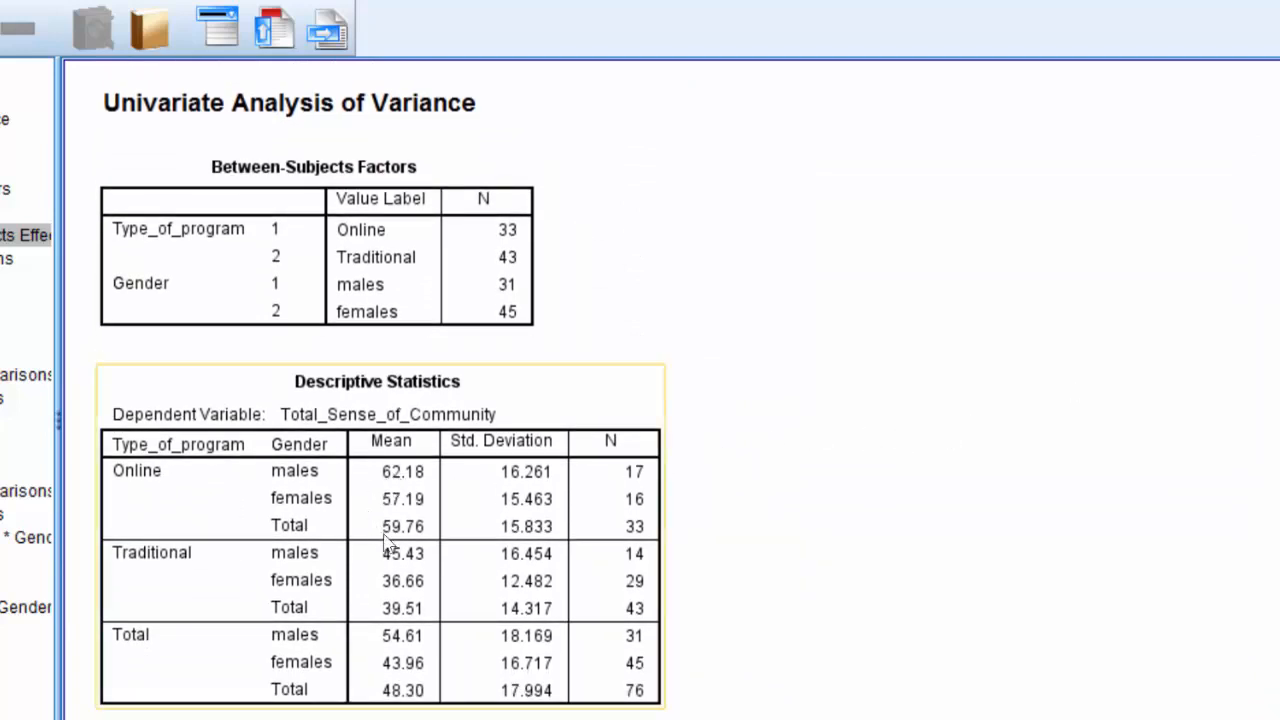
{"action": "mouse_move", "coordinate": [424, 545]}
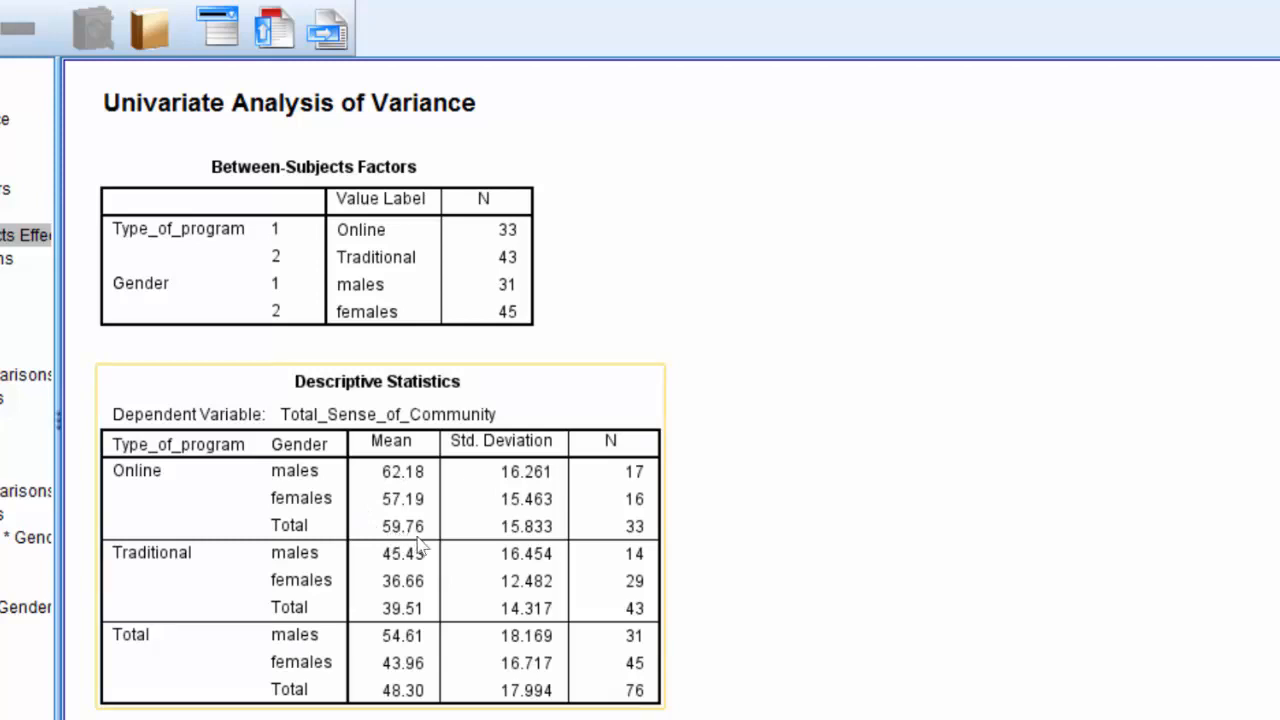
{"action": "mouse_move", "coordinate": [396, 634]}
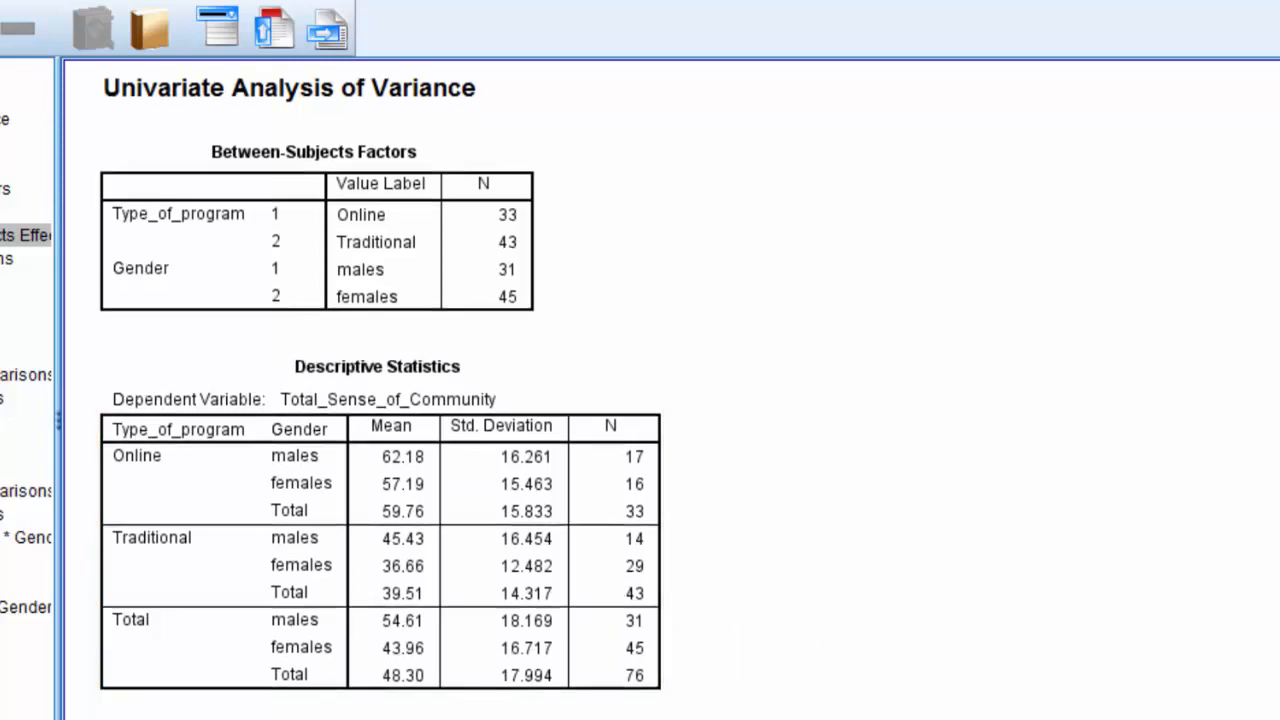
Scroll past Estimates to the Pairwise Comparisons table showing Online exceeding Traditional by 18.640.
{"action": "scroll", "scroll_direction": "down", "scroll_amount": 3}
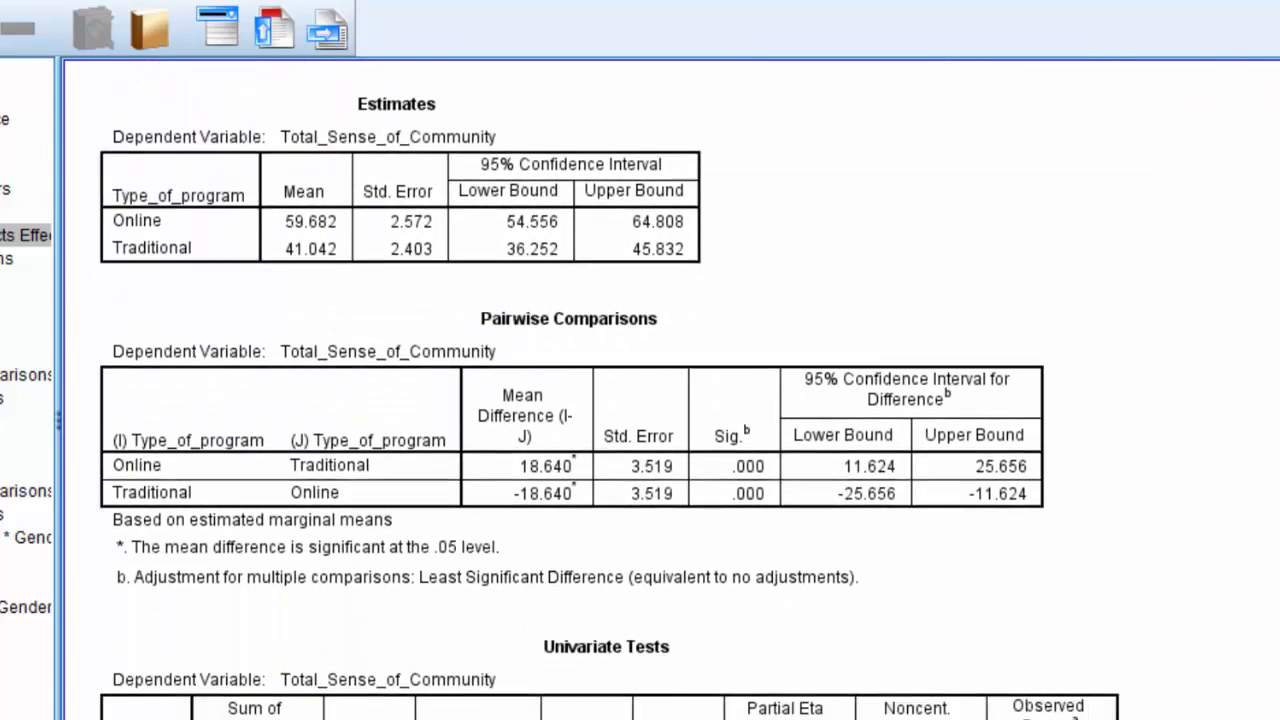
{"action": "scroll", "scroll_direction": "down", "scroll_amount": 3}
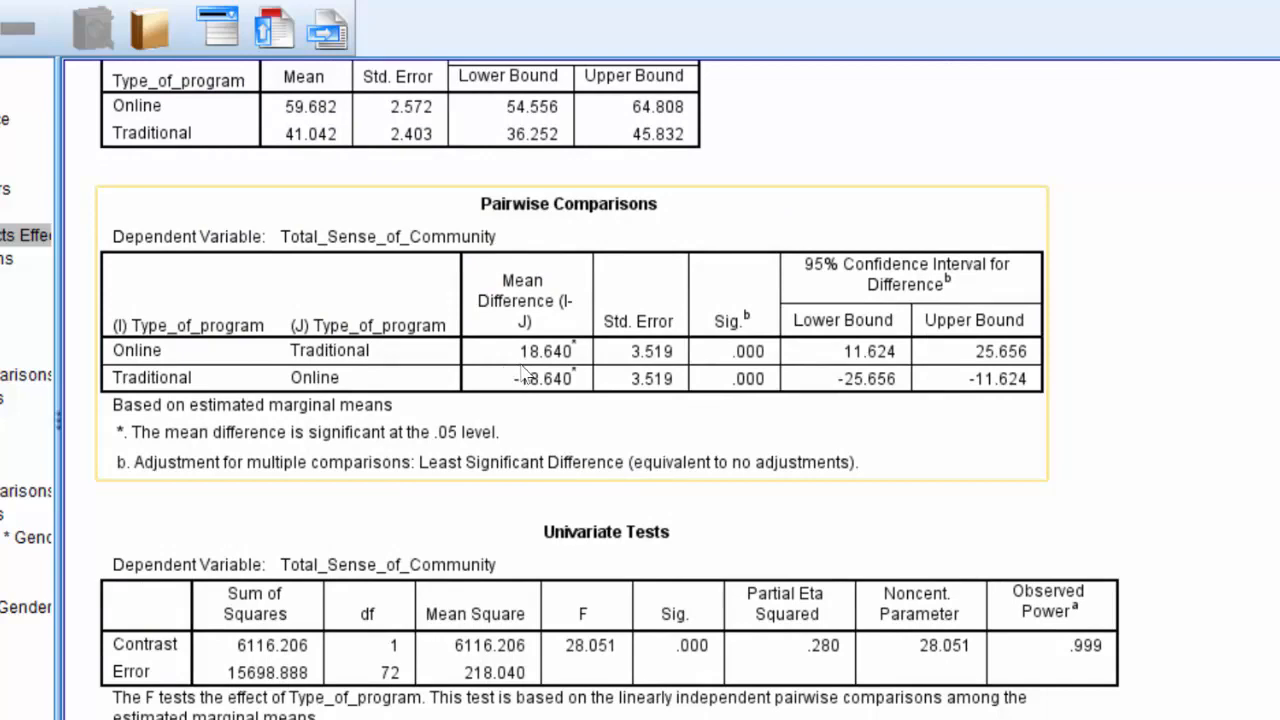
{"action": "mouse_move", "coordinate": [545, 373]}
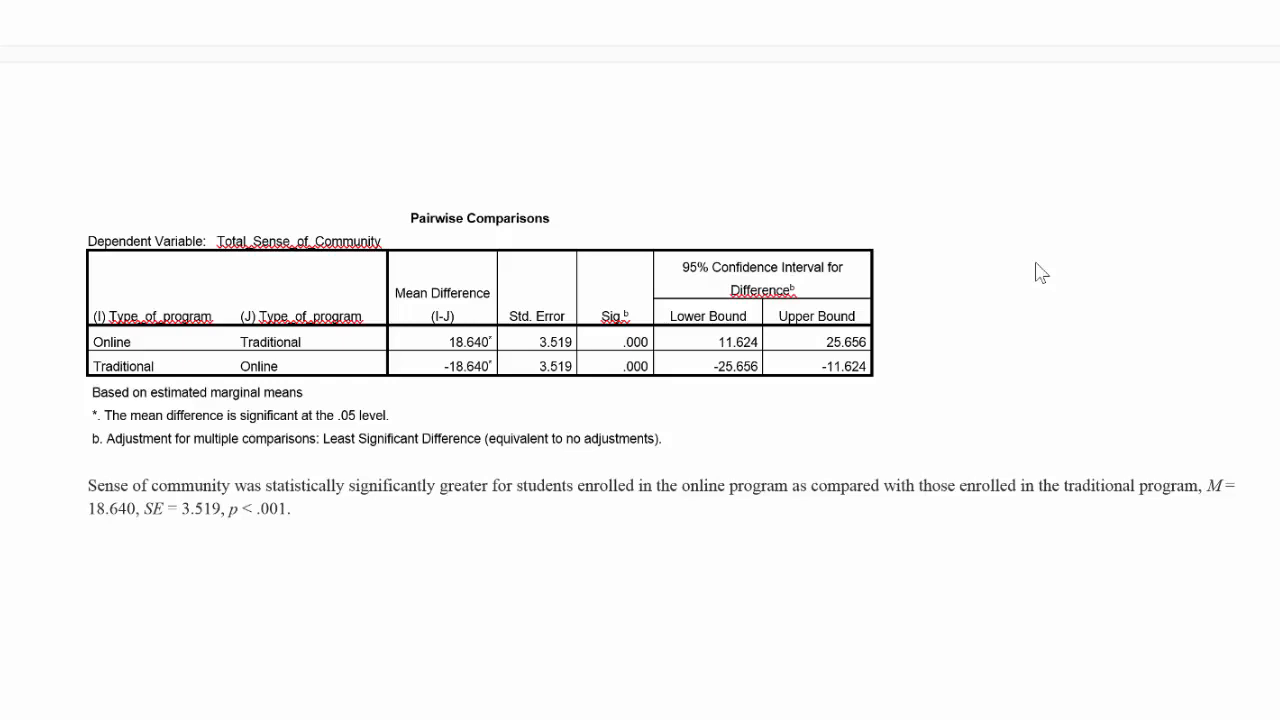
{"action": "mouse_move", "coordinate": [928, 320]}
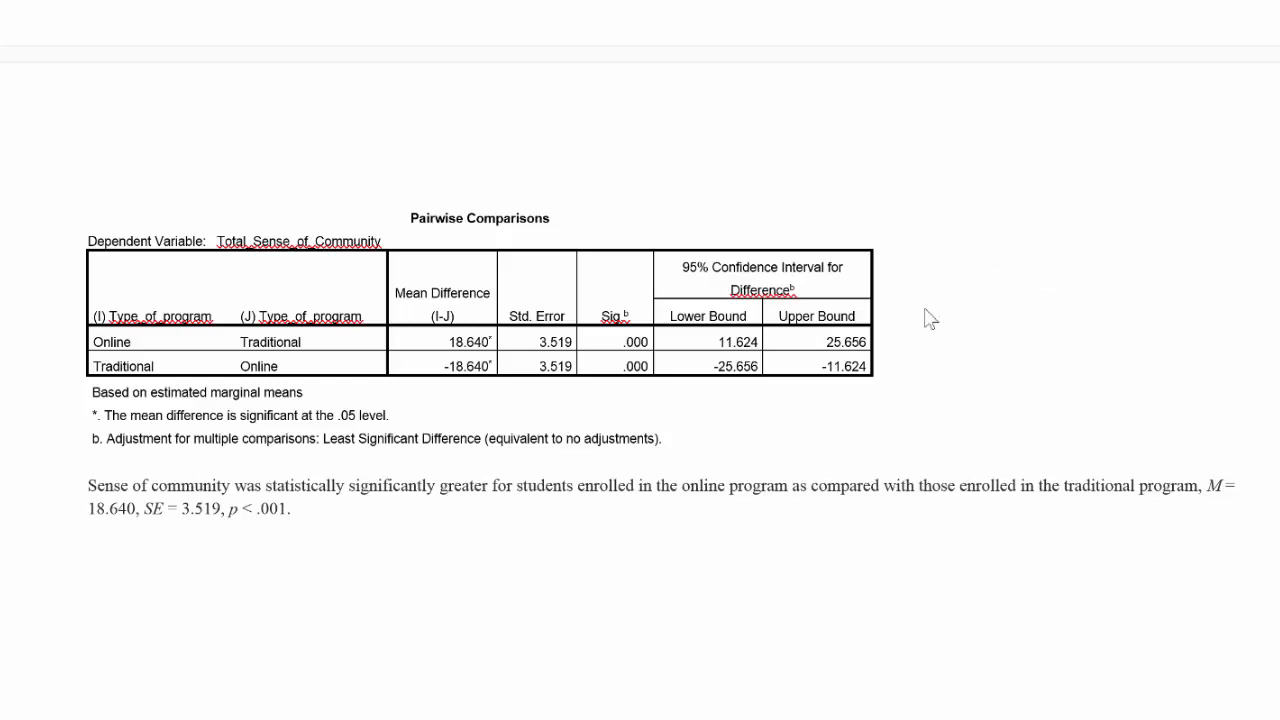
{"action": "mouse_move", "coordinate": [316, 530]}
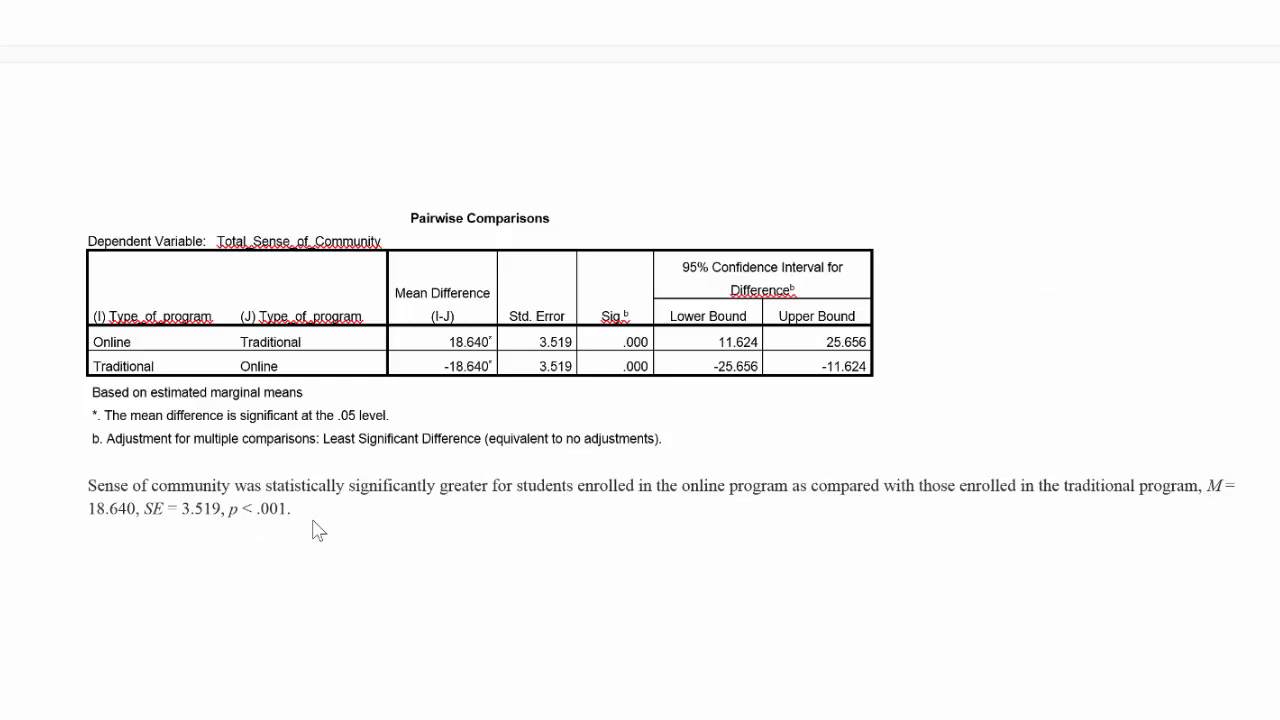
{"action": "mouse_move", "coordinate": [308, 519]}
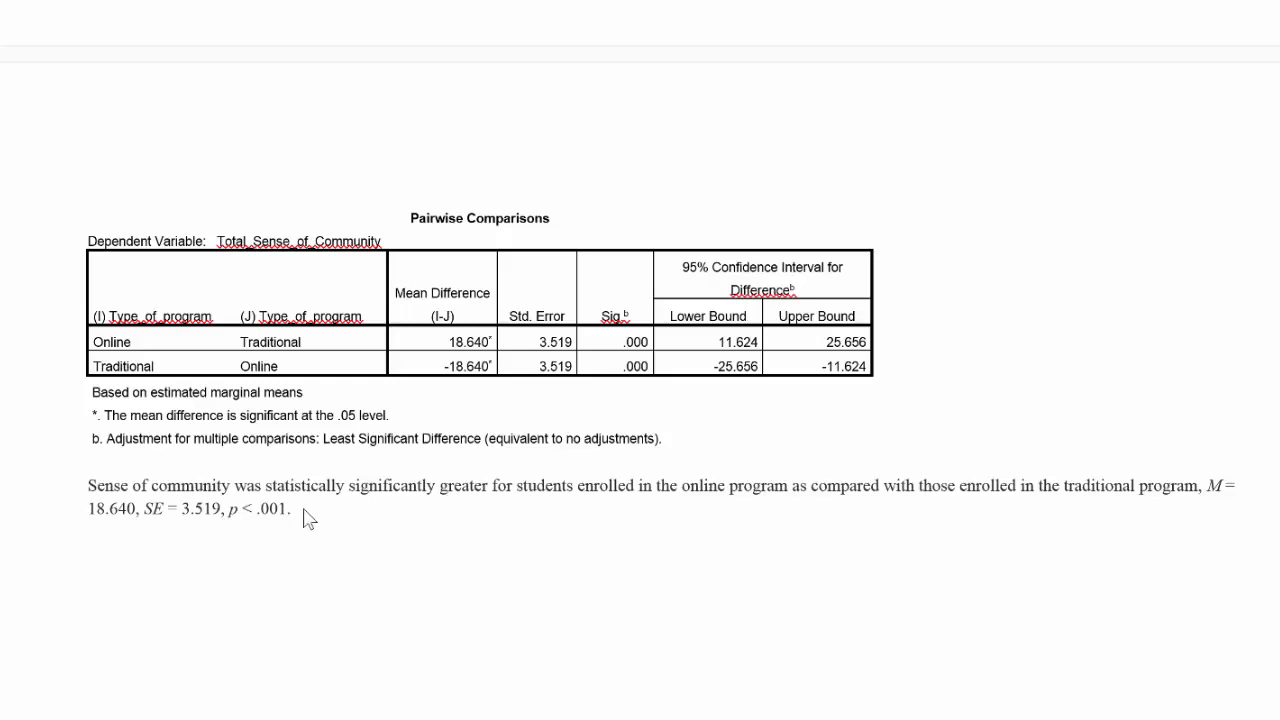
{"action": "mouse_move", "coordinate": [477, 515]}
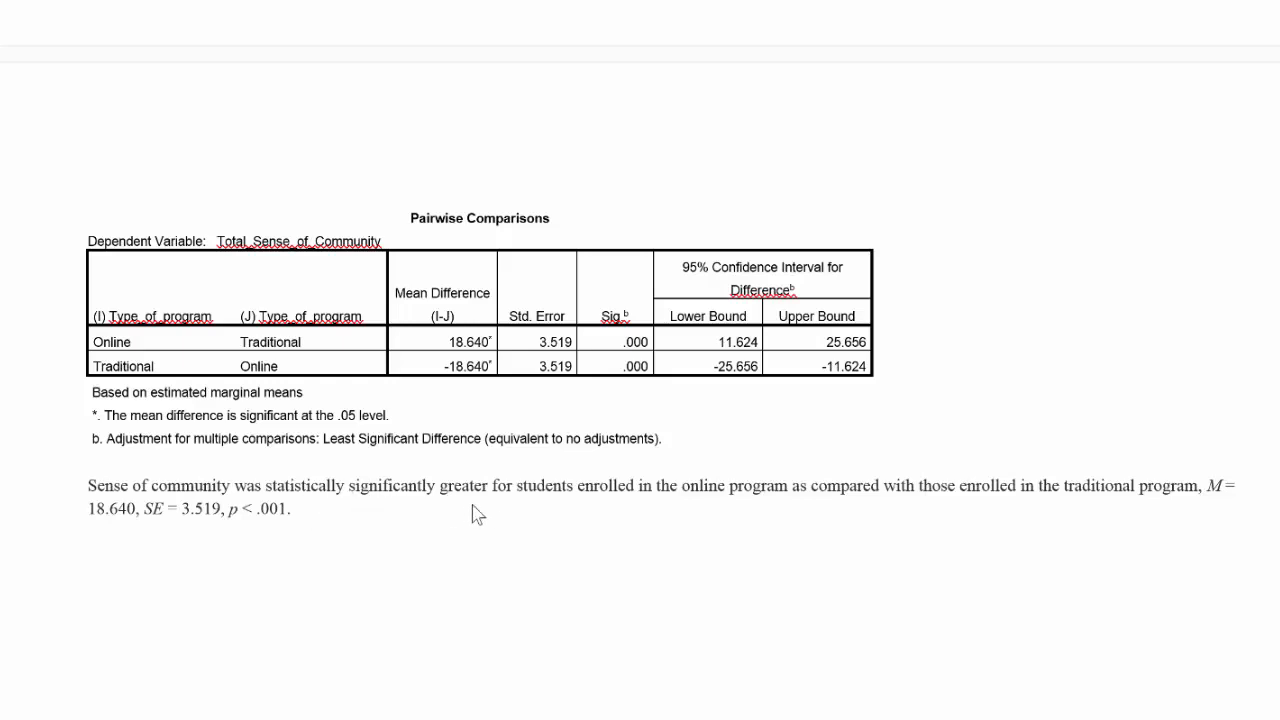
{"action": "mouse_move", "coordinate": [747, 519]}
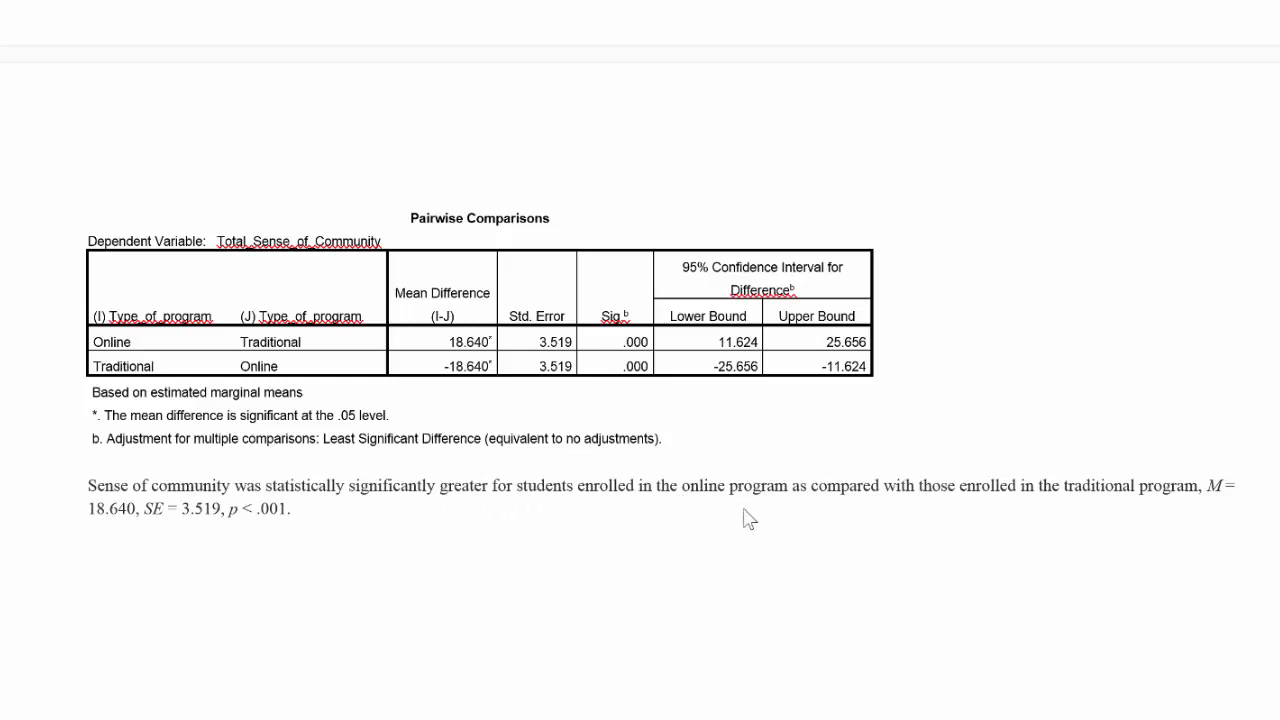
{"action": "mouse_move", "coordinate": [1033, 512]}
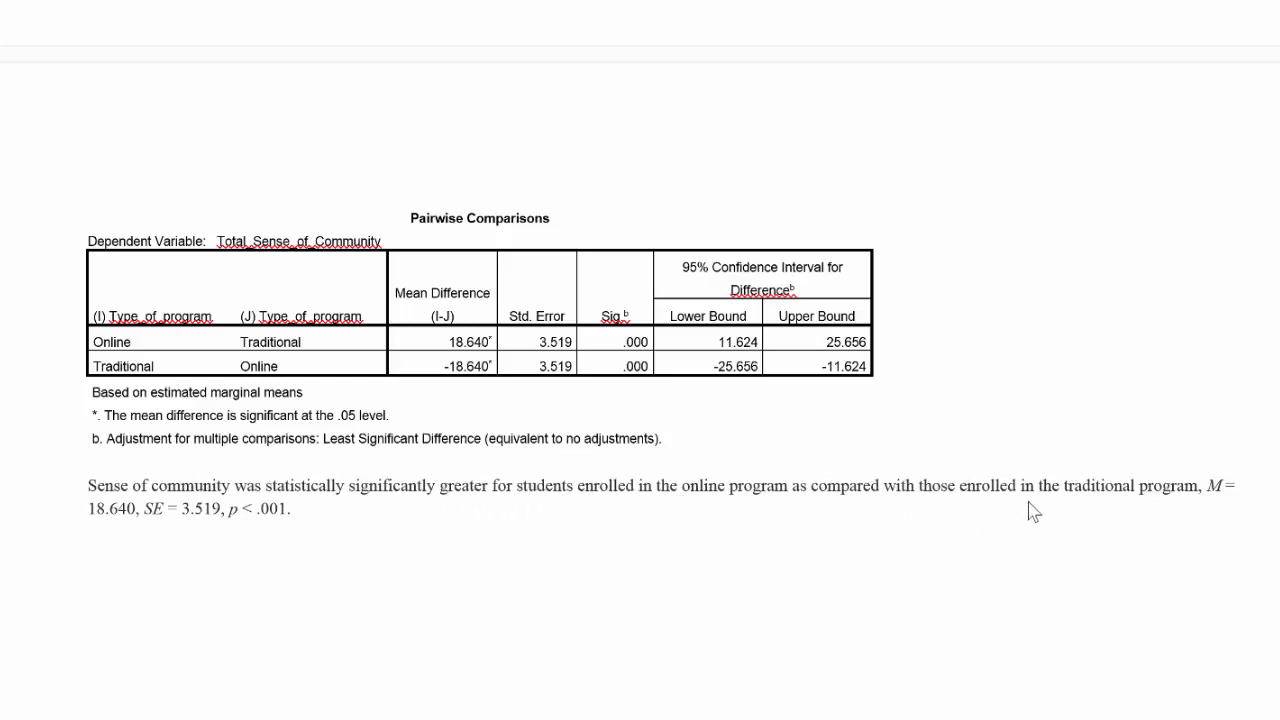
{"action": "mouse_move", "coordinate": [1117, 523]}
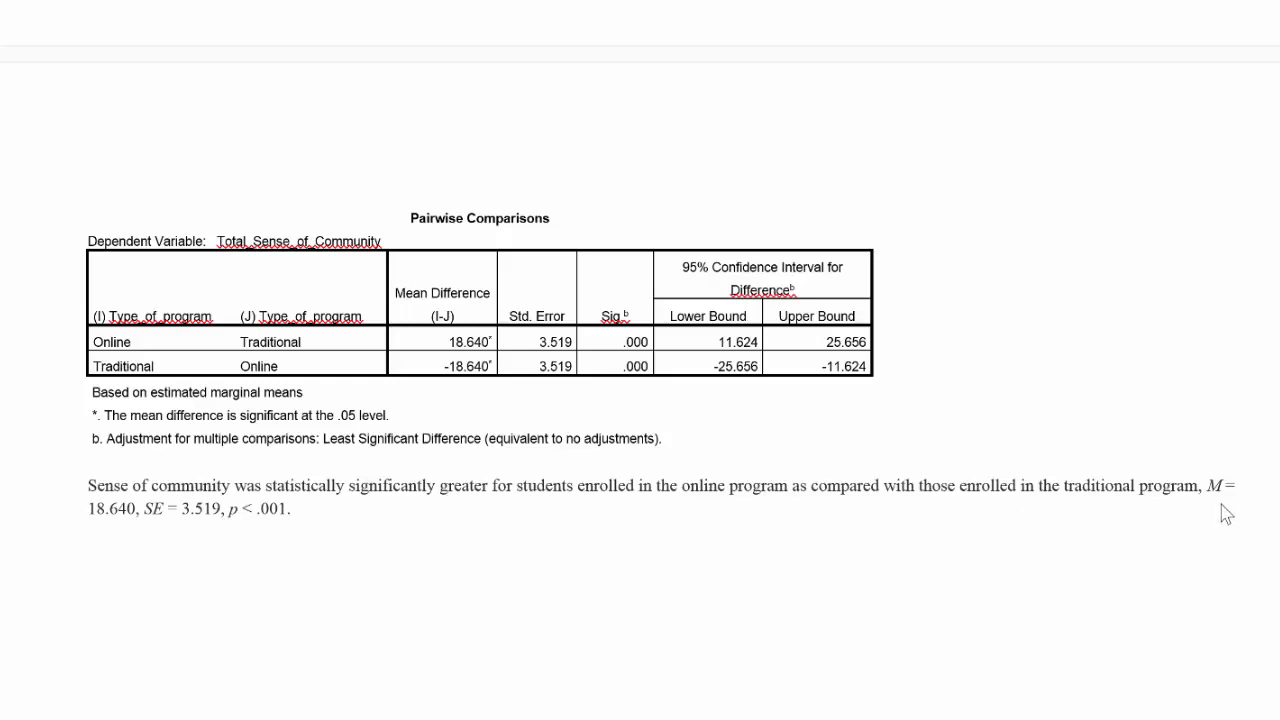
{"action": "mouse_move", "coordinate": [478, 617]}
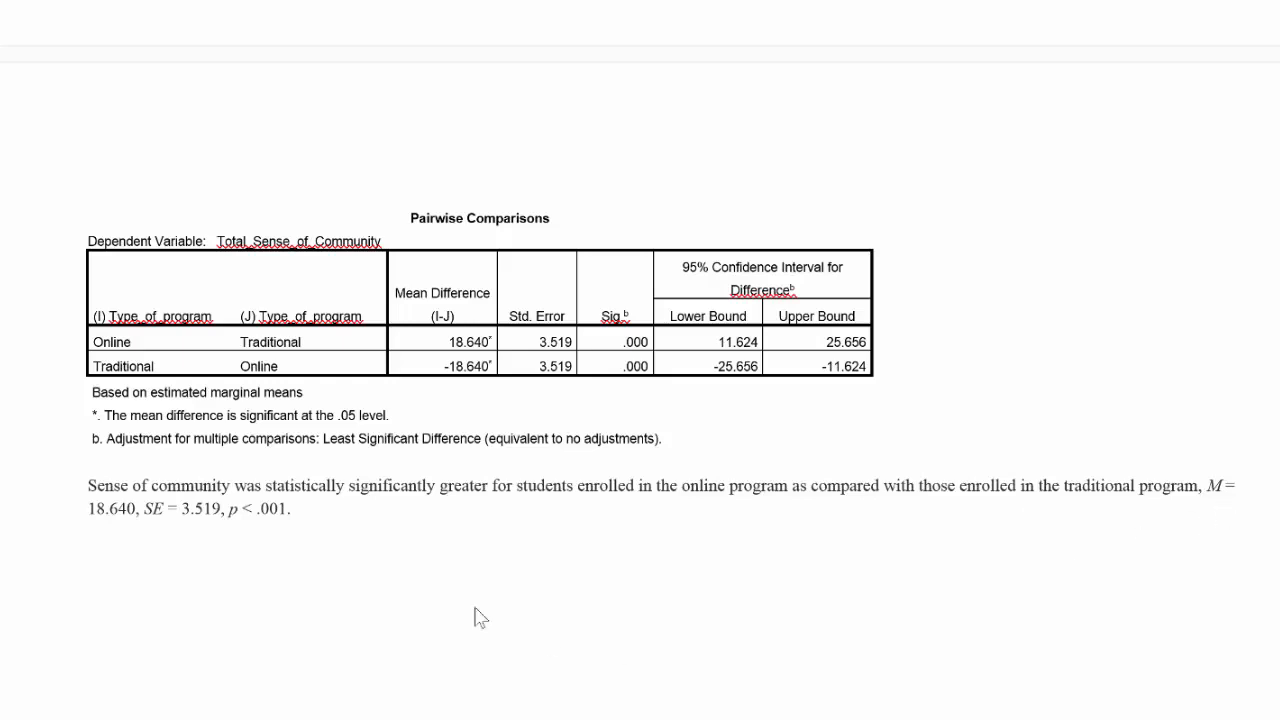
{"action": "mouse_move", "coordinate": [120, 526]}
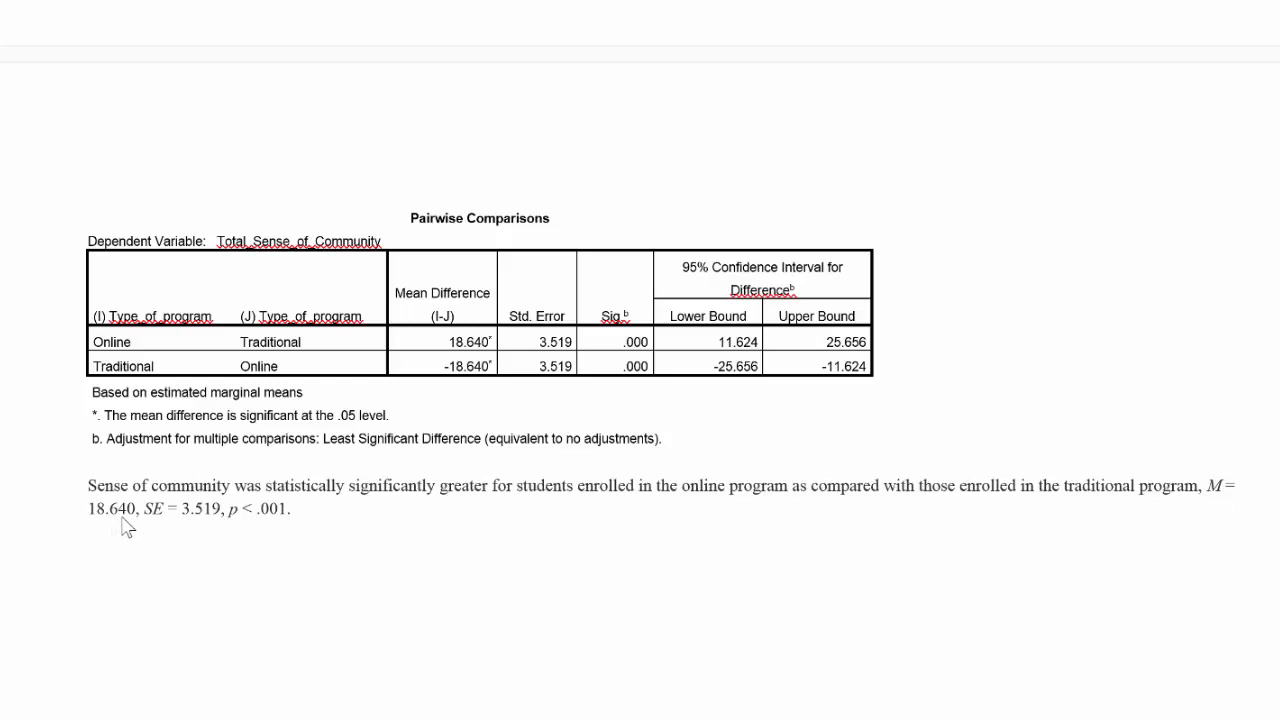
{"action": "mouse_move", "coordinate": [137, 525]}
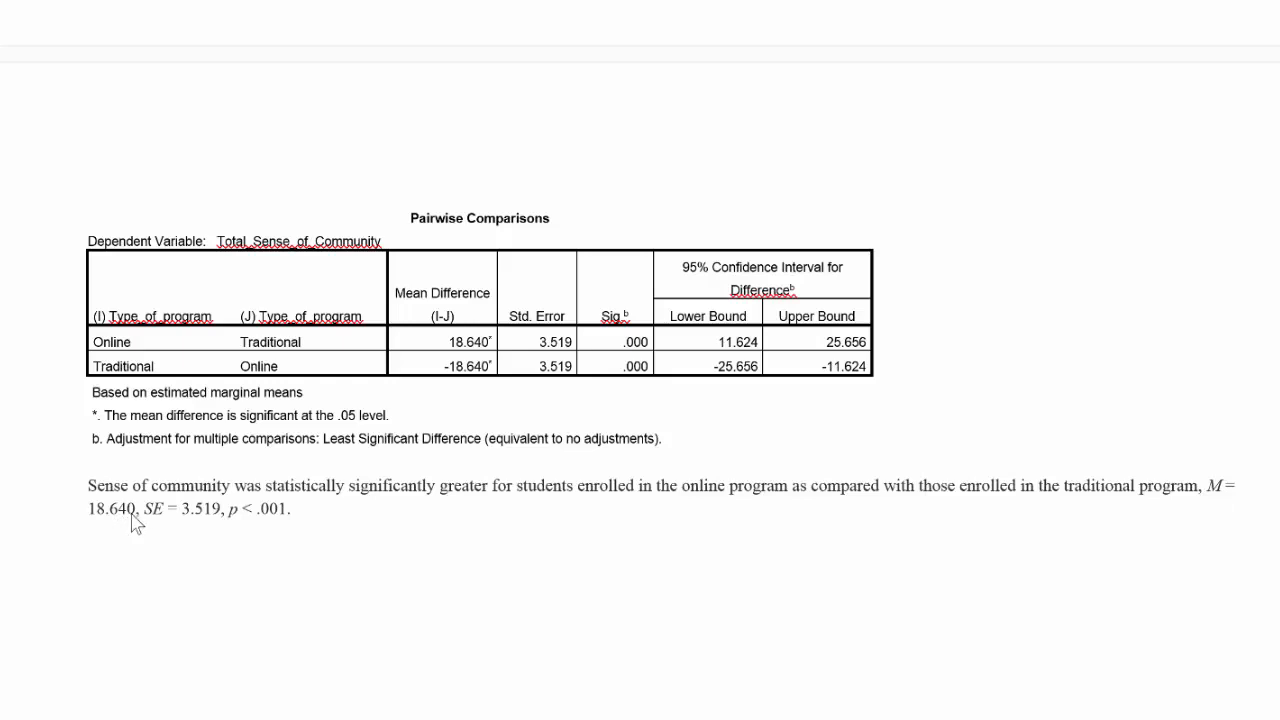
{"action": "mouse_move", "coordinate": [164, 535]}
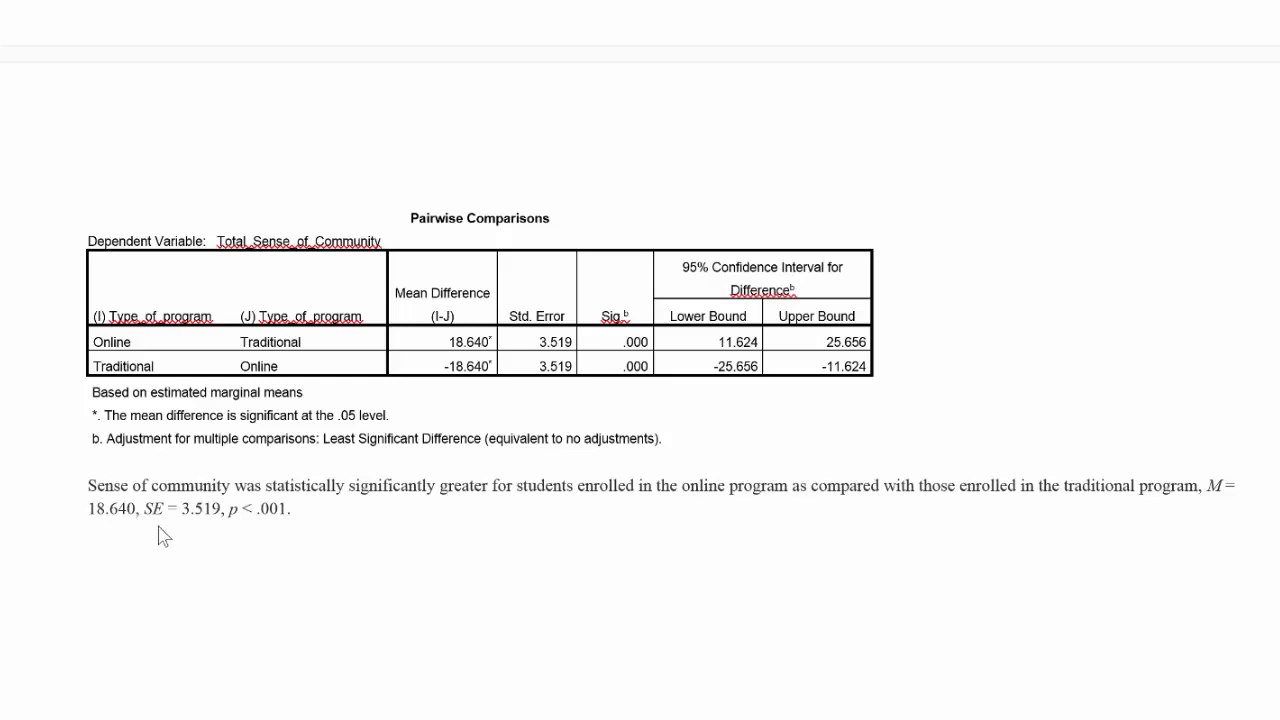
{"action": "mouse_move", "coordinate": [193, 526]}
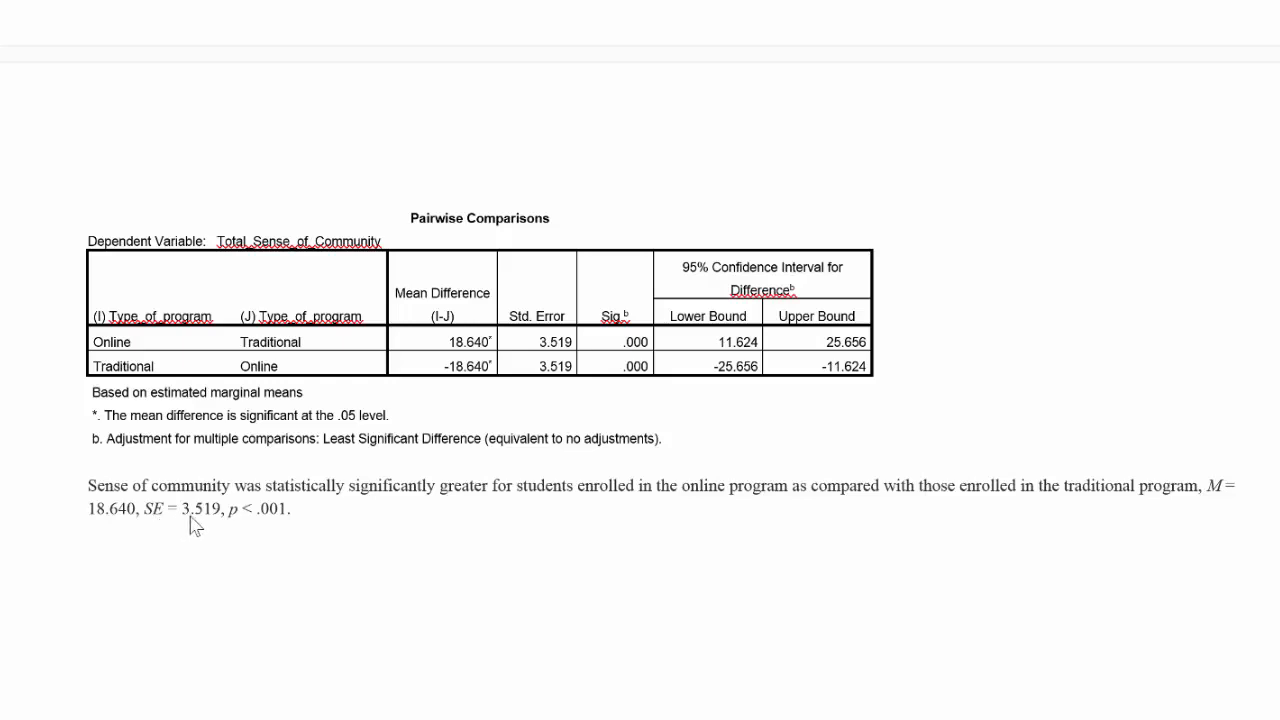
{"action": "mouse_move", "coordinate": [240, 540]}
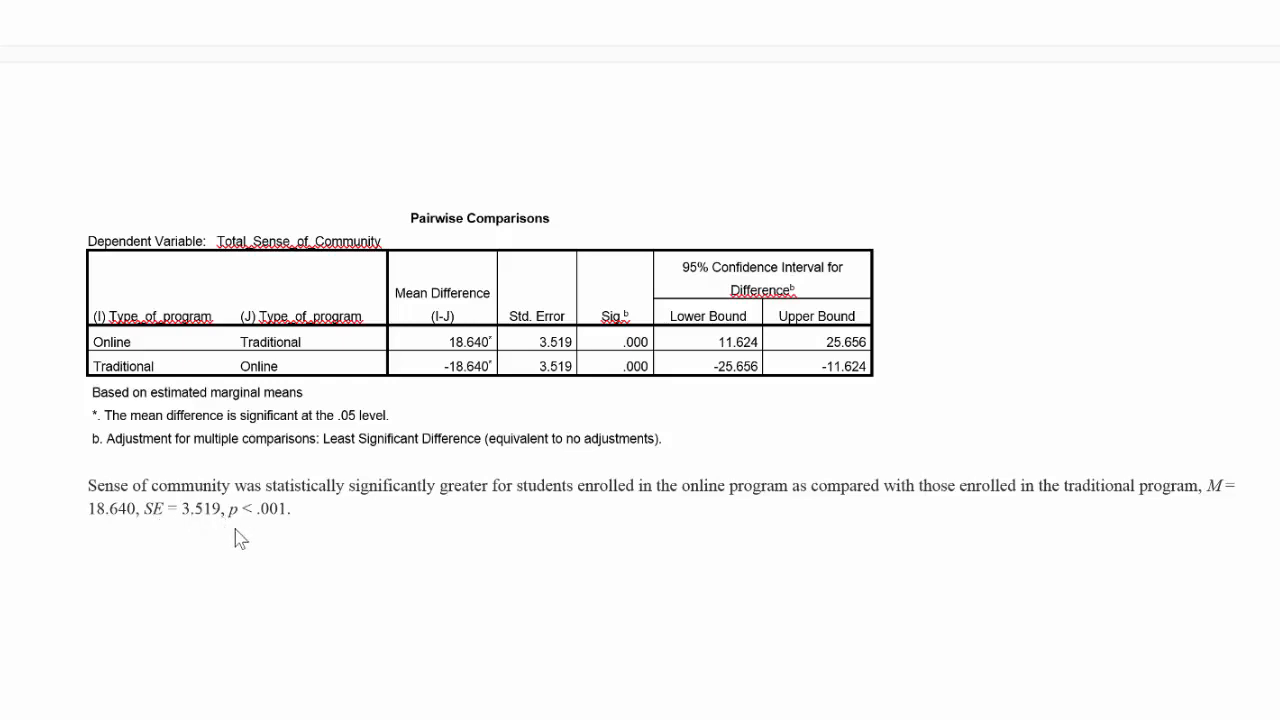
{"action": "mouse_move", "coordinate": [254, 540]}
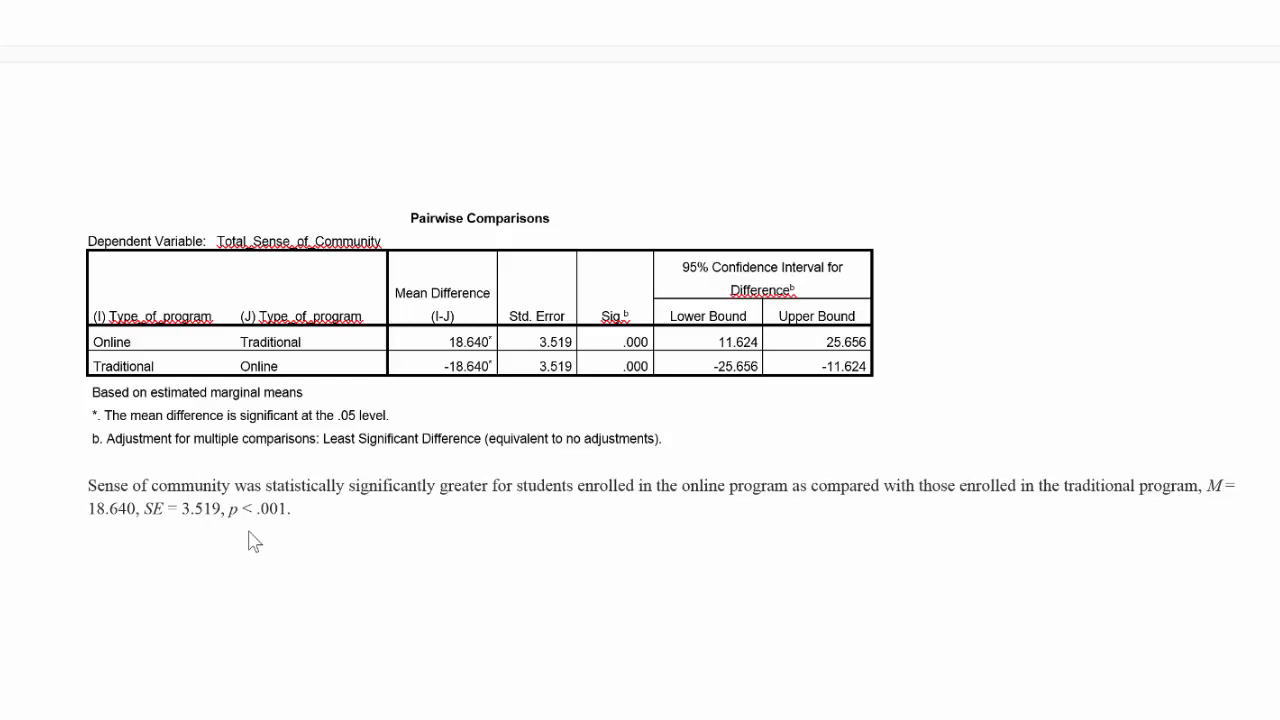